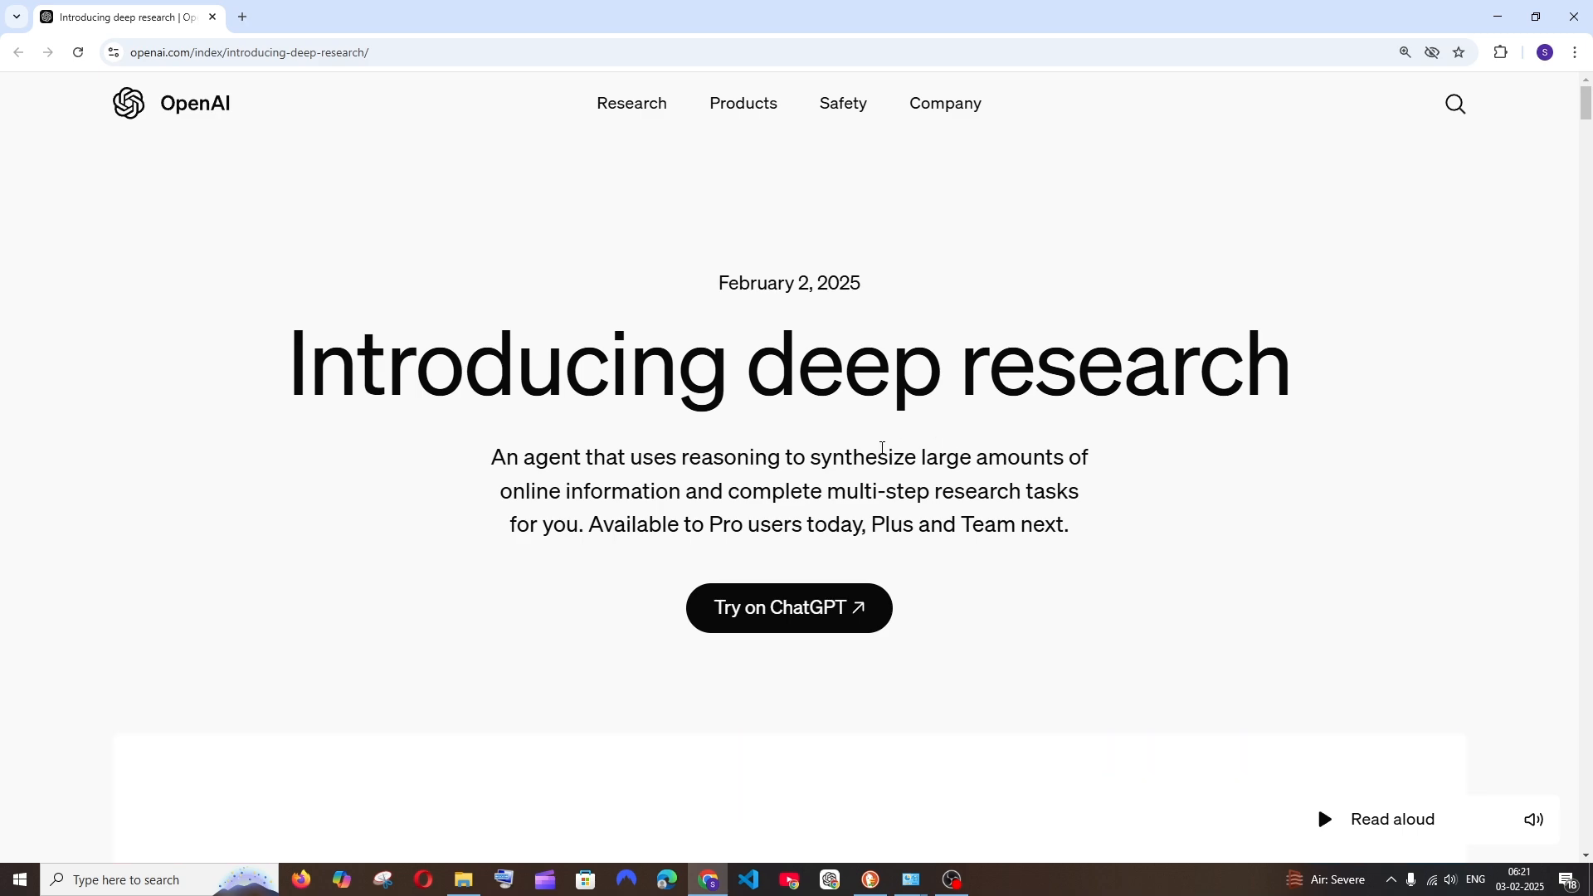
Scroll the Introducing deep research page past the Humanity's Last Exam accuracy table to the Limitations section.
{"action": "scroll", "scroll_direction": "down", "scroll_amount": 3}
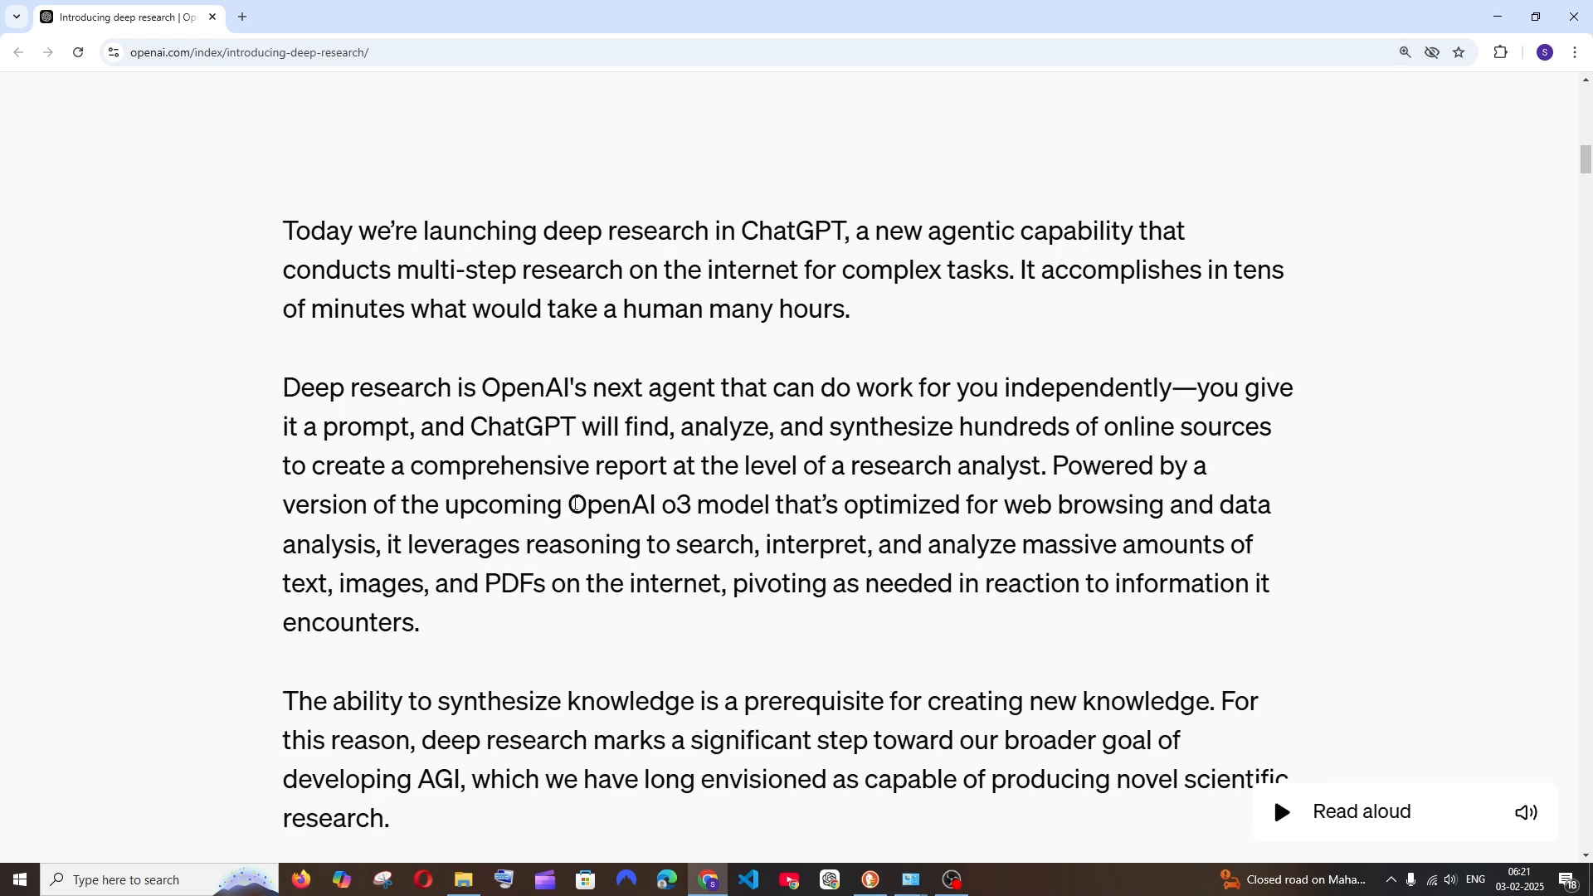
{"action": "scroll", "scroll_direction": "down", "scroll_amount": 3}
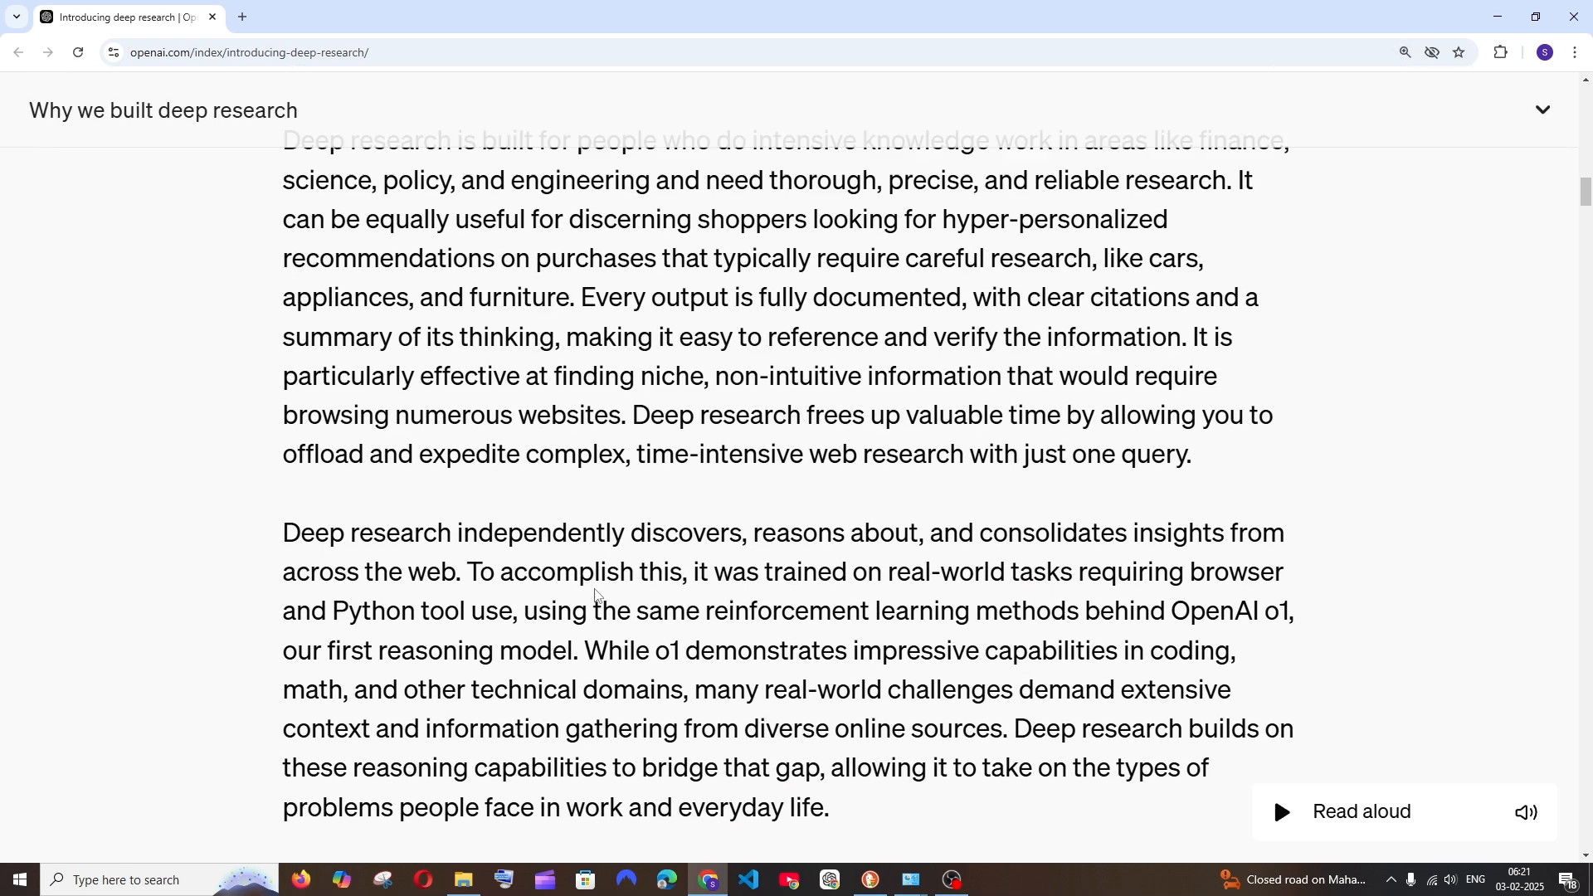
{"action": "scroll", "scroll_direction": "down", "scroll_amount": 3}
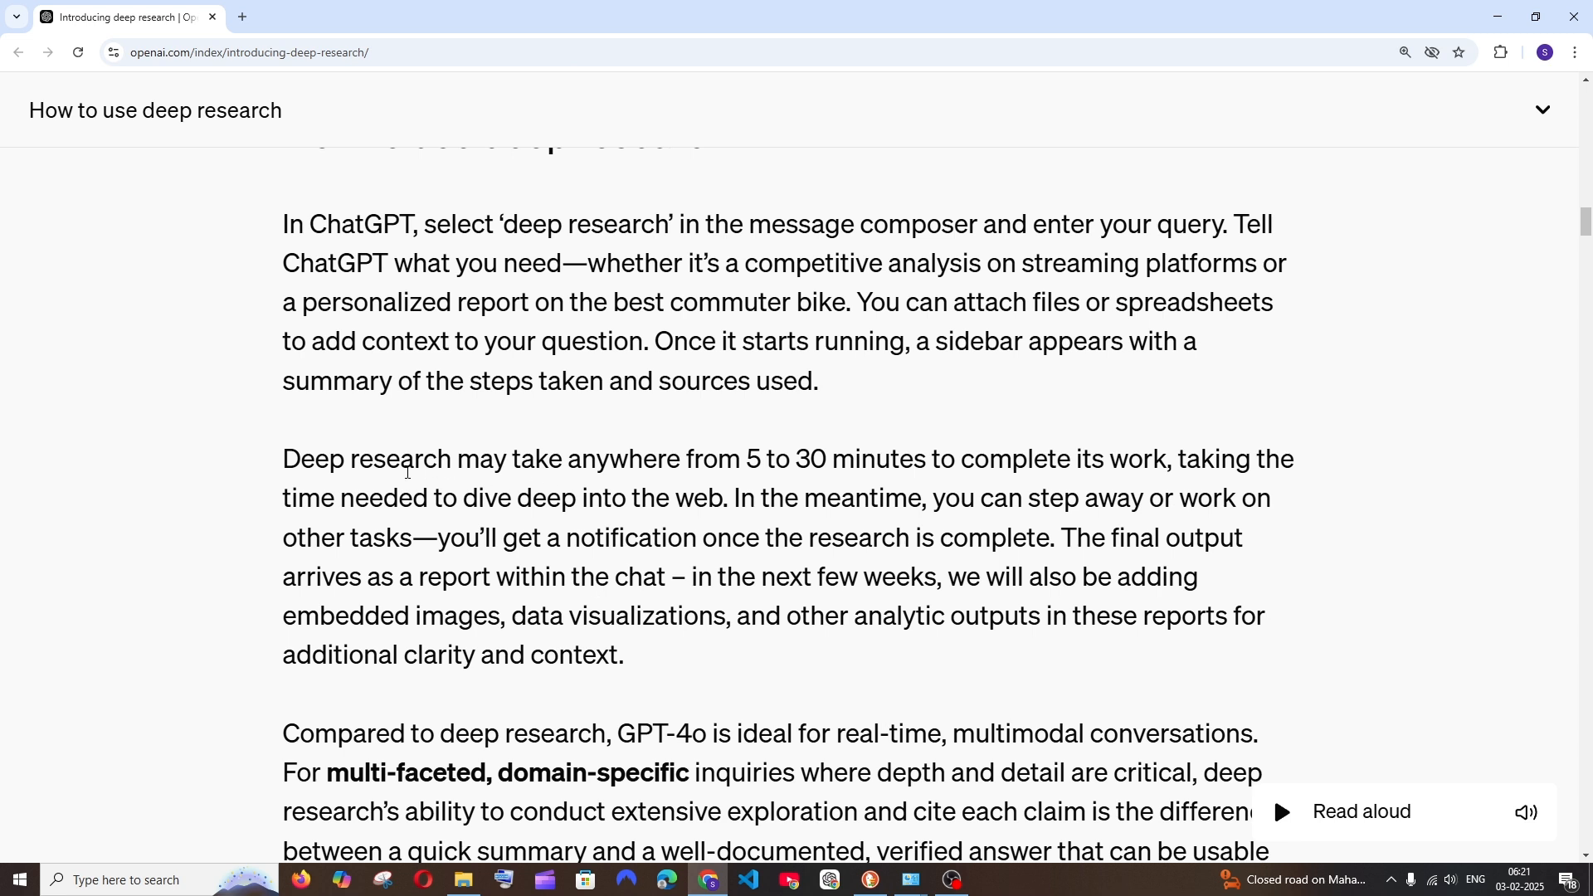
{"action": "mouse_move", "coordinate": [753, 453]}
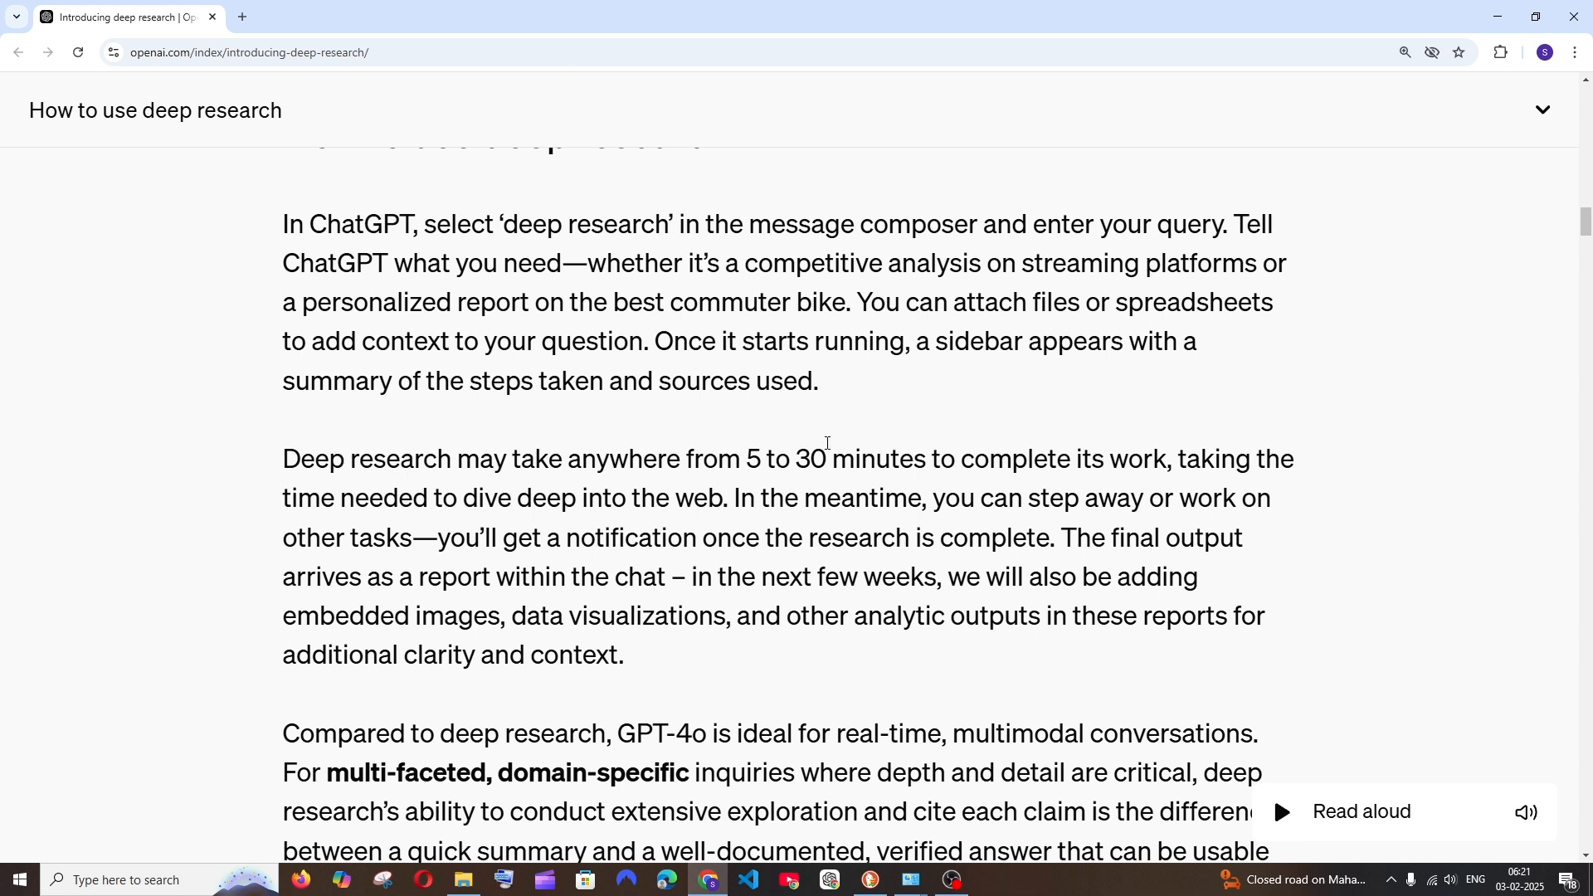
{"action": "scroll", "scroll_direction": "down", "scroll_amount": 3}
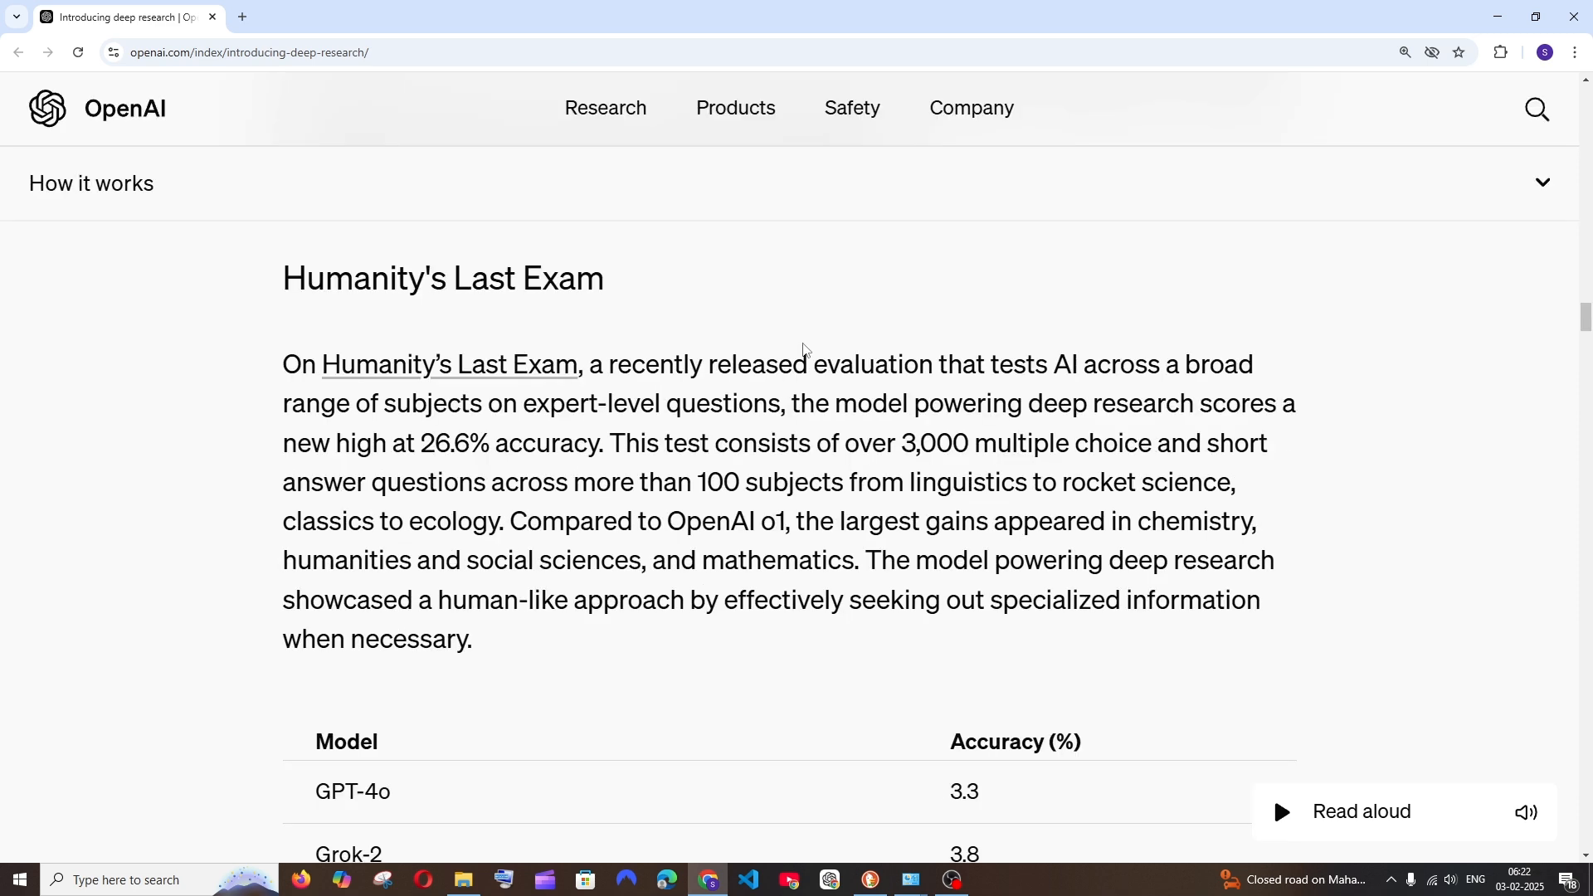
{"action": "mouse_move", "coordinate": [587, 317]}
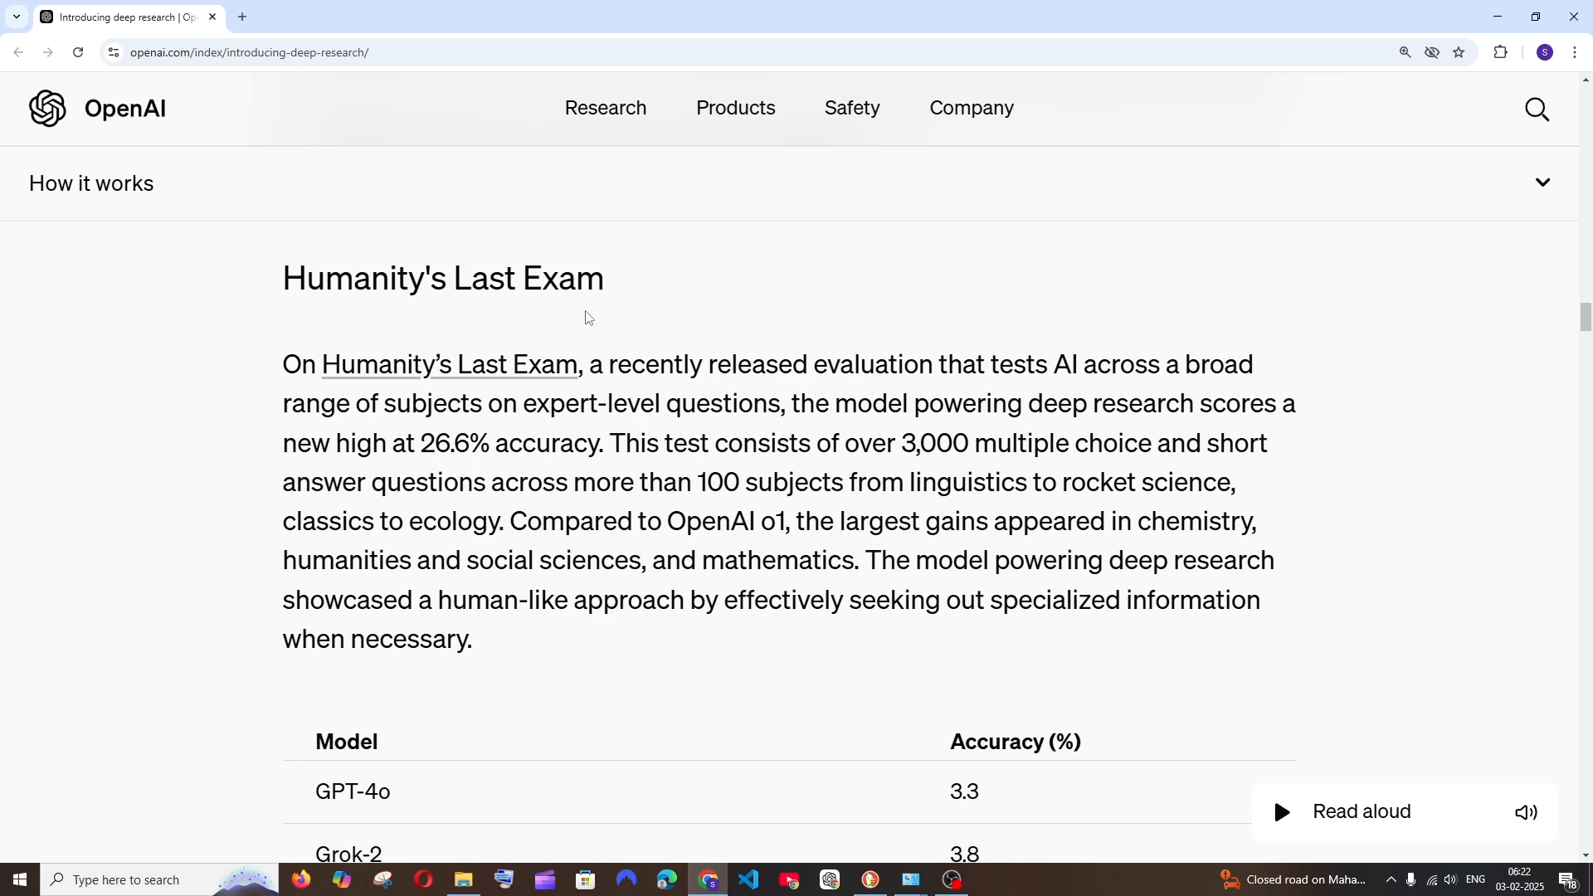
{"action": "mouse_move", "coordinate": [793, 338]}
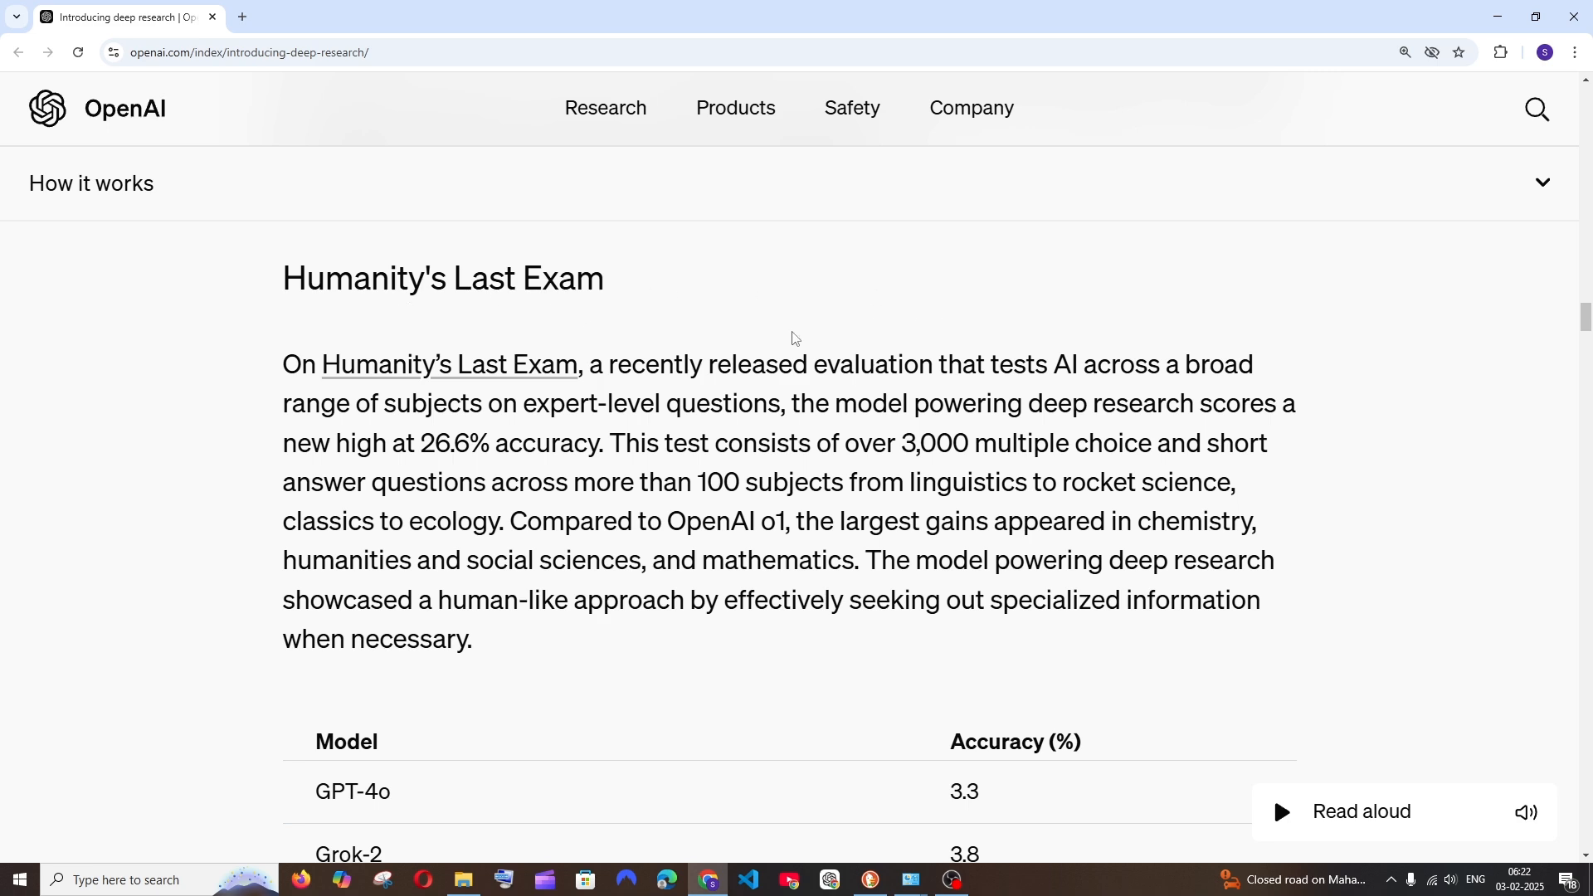
{"action": "scroll", "scroll_direction": "down", "scroll_amount": 3}
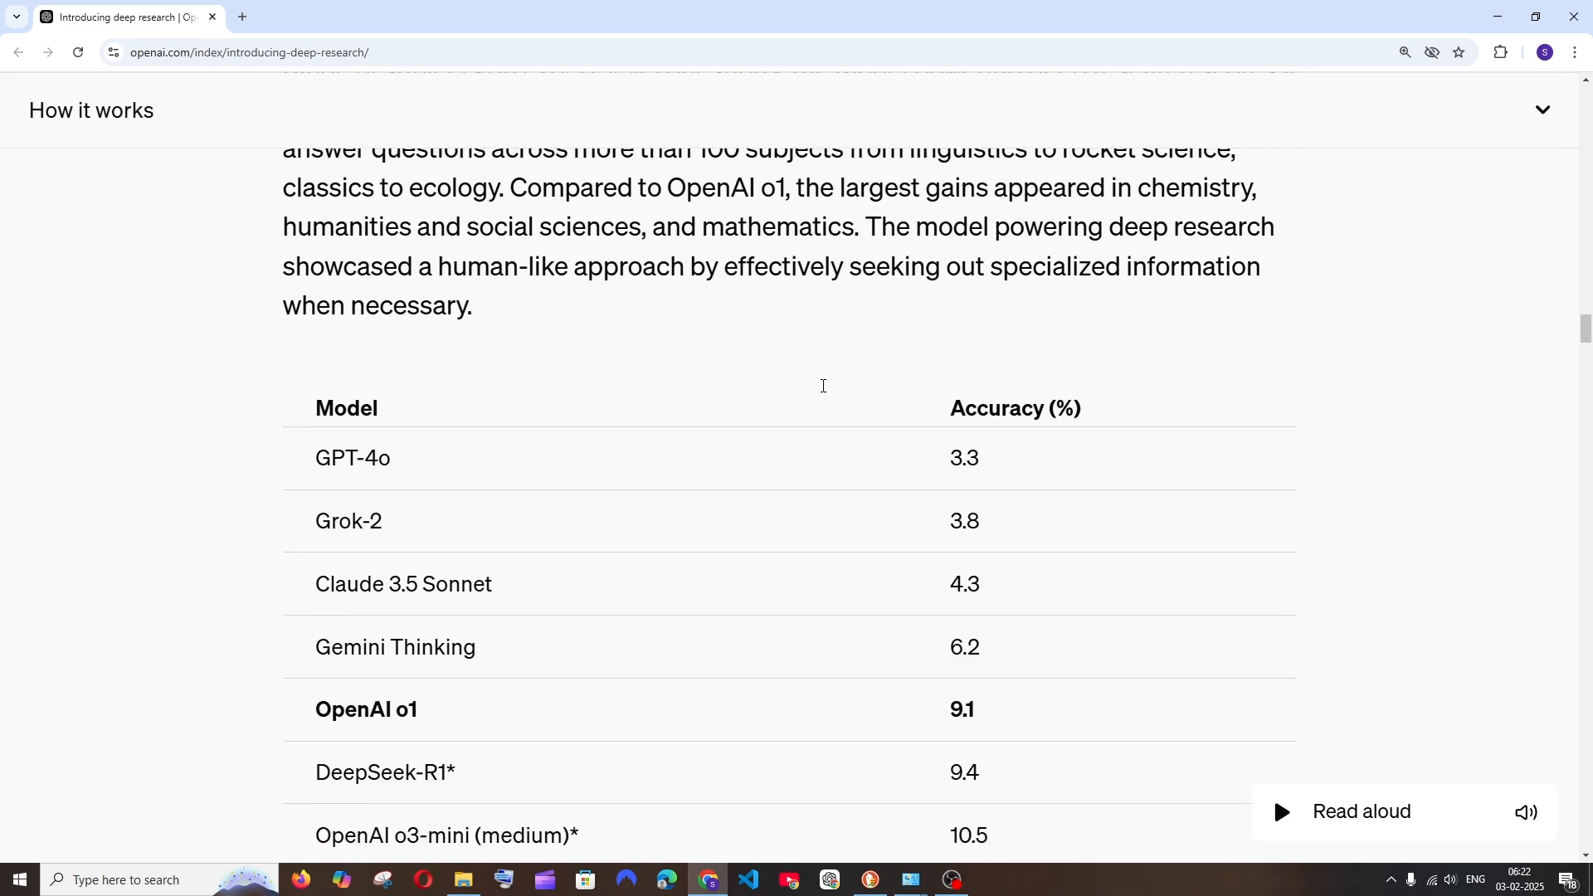
{"action": "scroll", "scroll_direction": "down", "scroll_amount": 3}
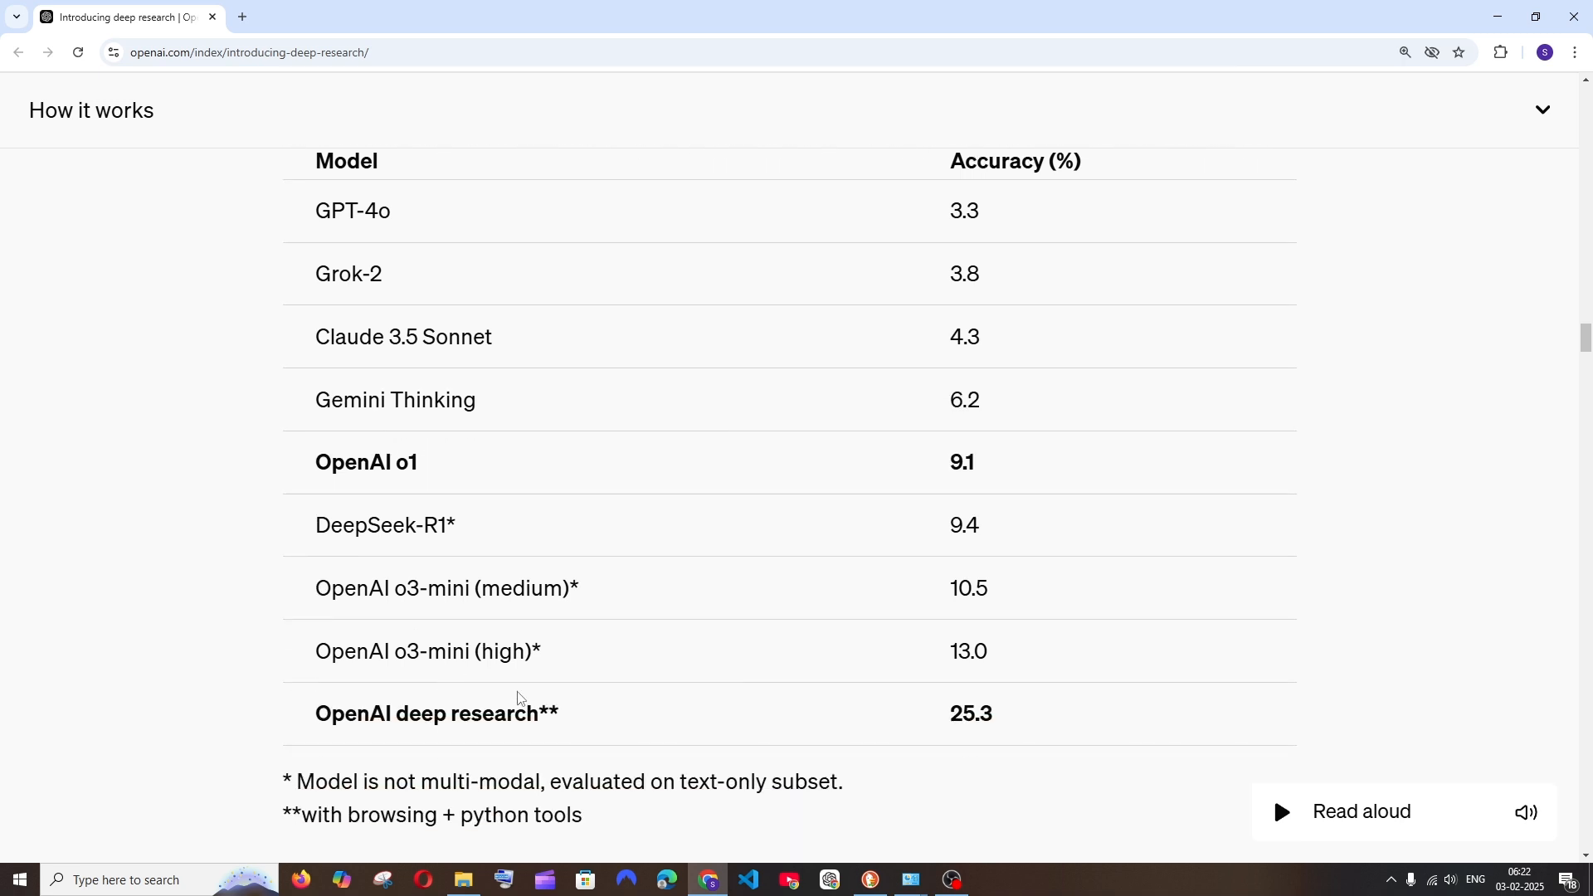
{"action": "mouse_move", "coordinate": [992, 703]}
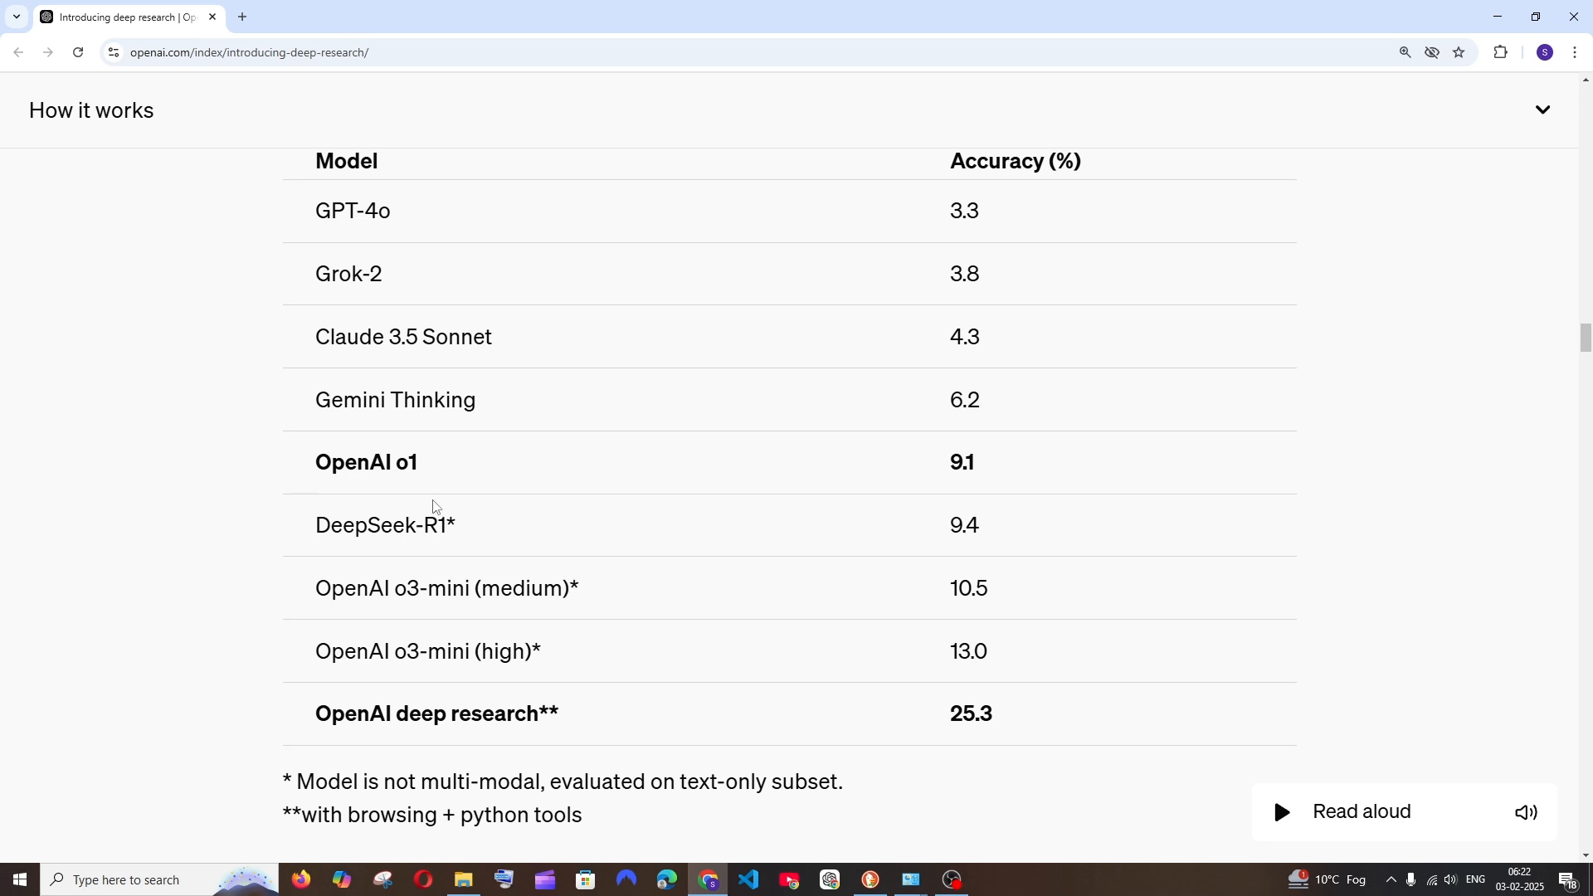
{"action": "mouse_move", "coordinate": [392, 532]}
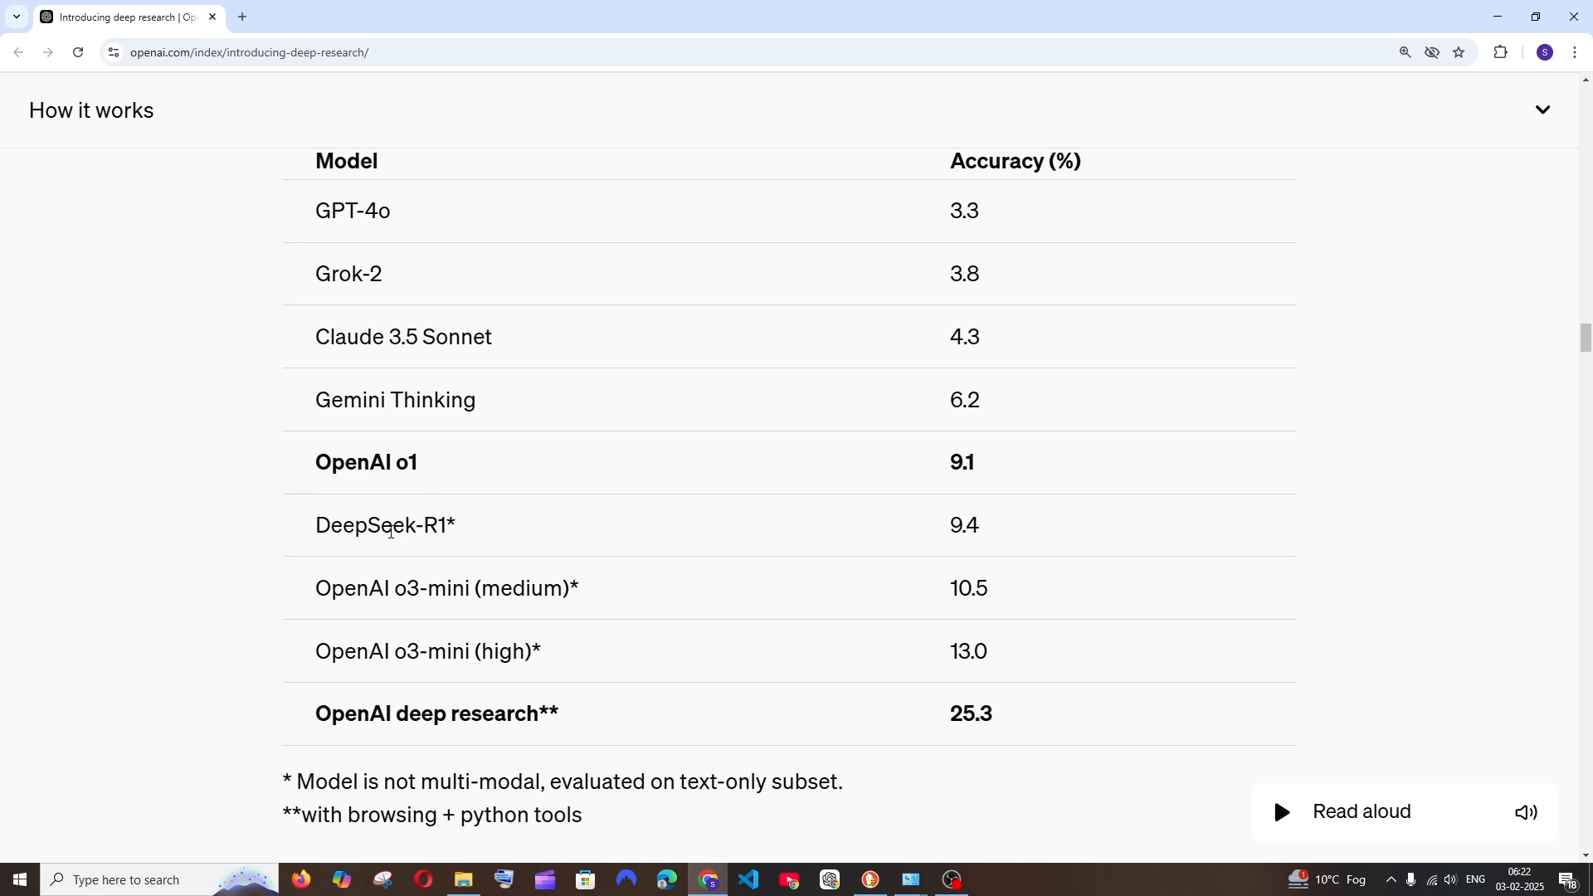
{"action": "mouse_move", "coordinate": [940, 531]}
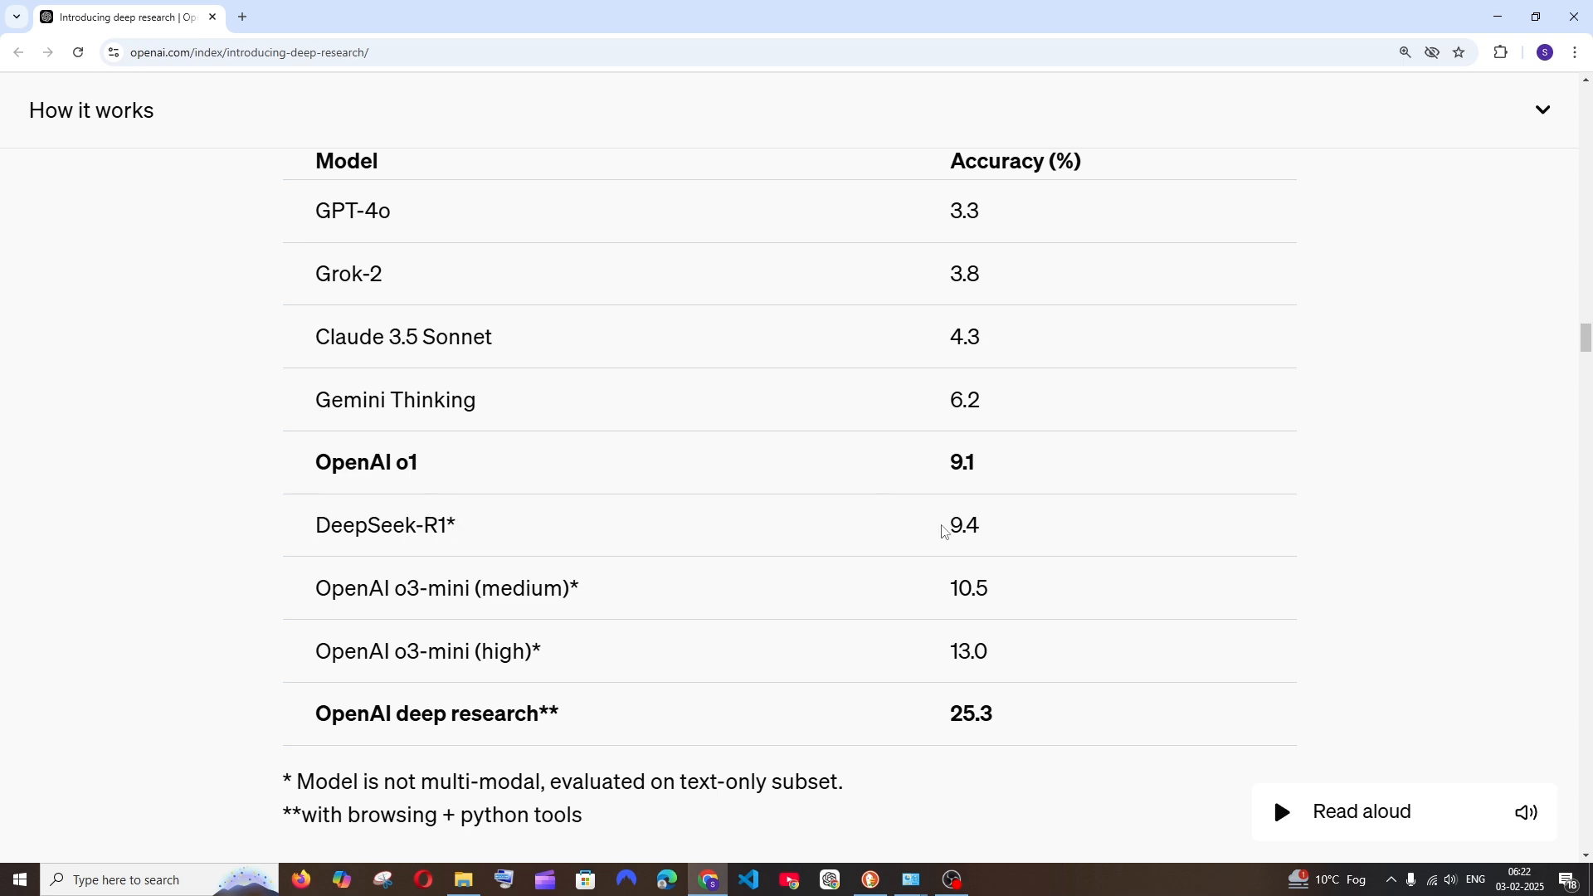
{"action": "mouse_move", "coordinate": [1017, 704]}
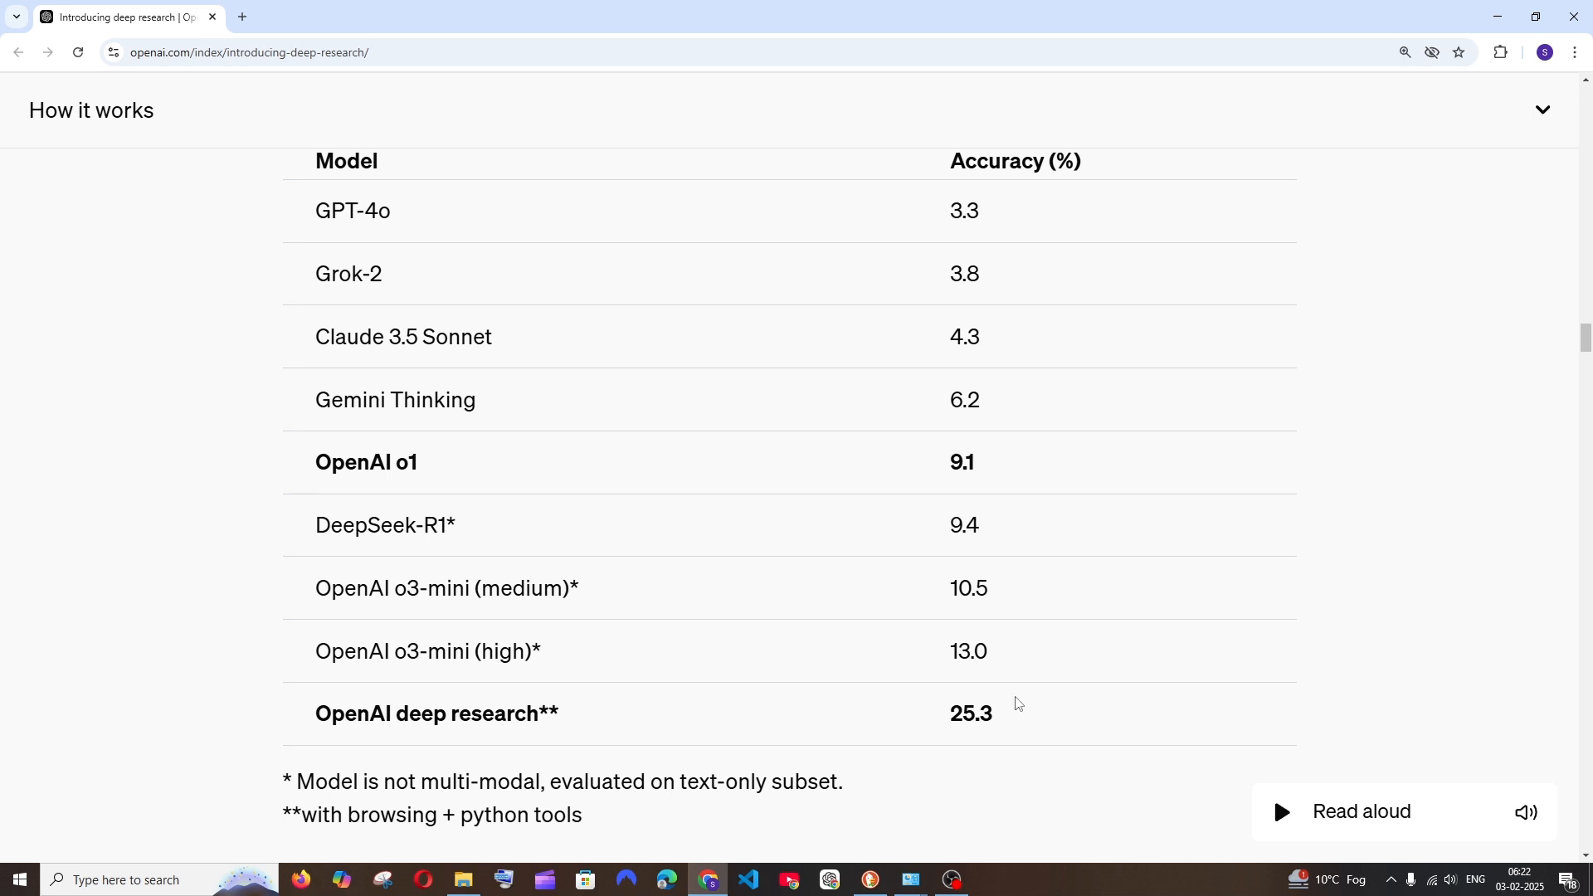
{"action": "mouse_move", "coordinate": [653, 532]}
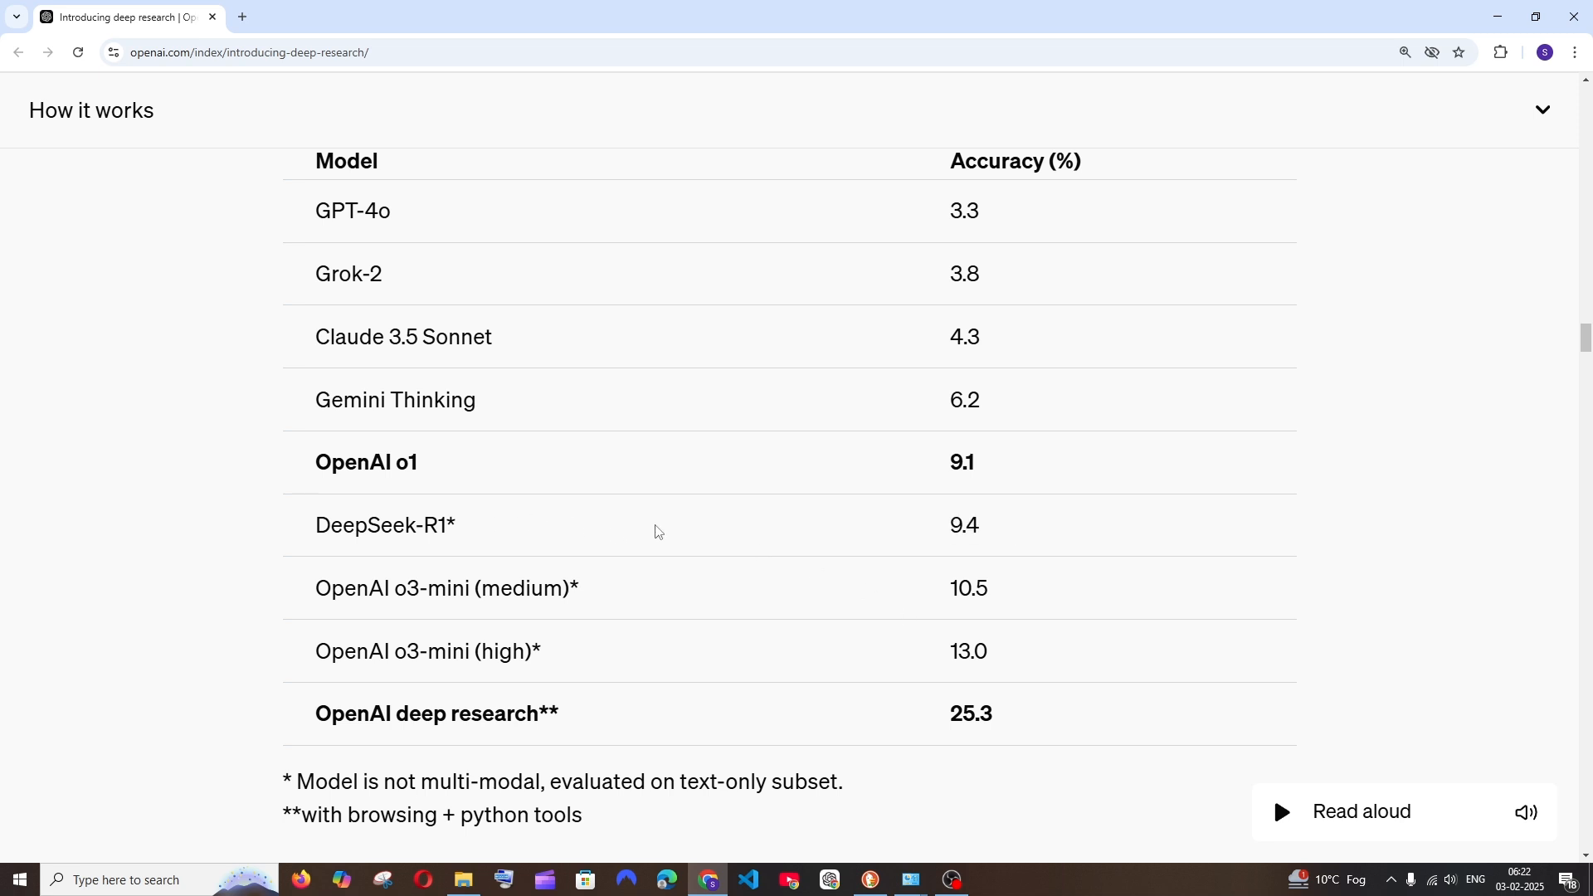
{"action": "scroll", "scroll_direction": "down", "scroll_amount": 3}
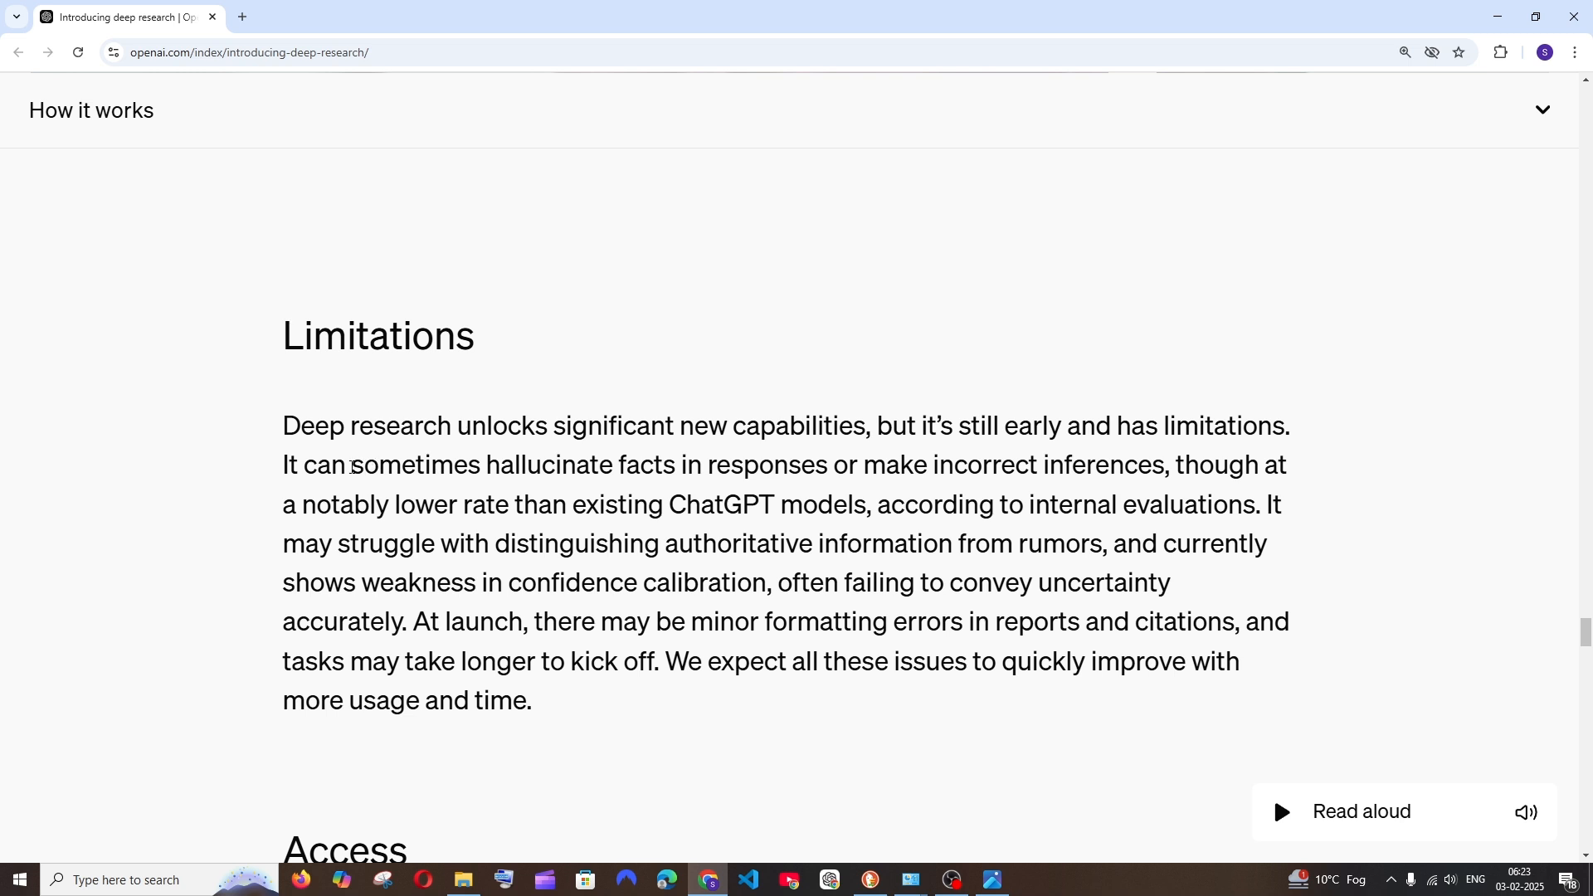
Highlight the Limitations sentence about hallucinating facts, then clear the selection.
{"action": "left_click_drag", "start_coordinate": [350, 464], "coordinate": [576, 464]}
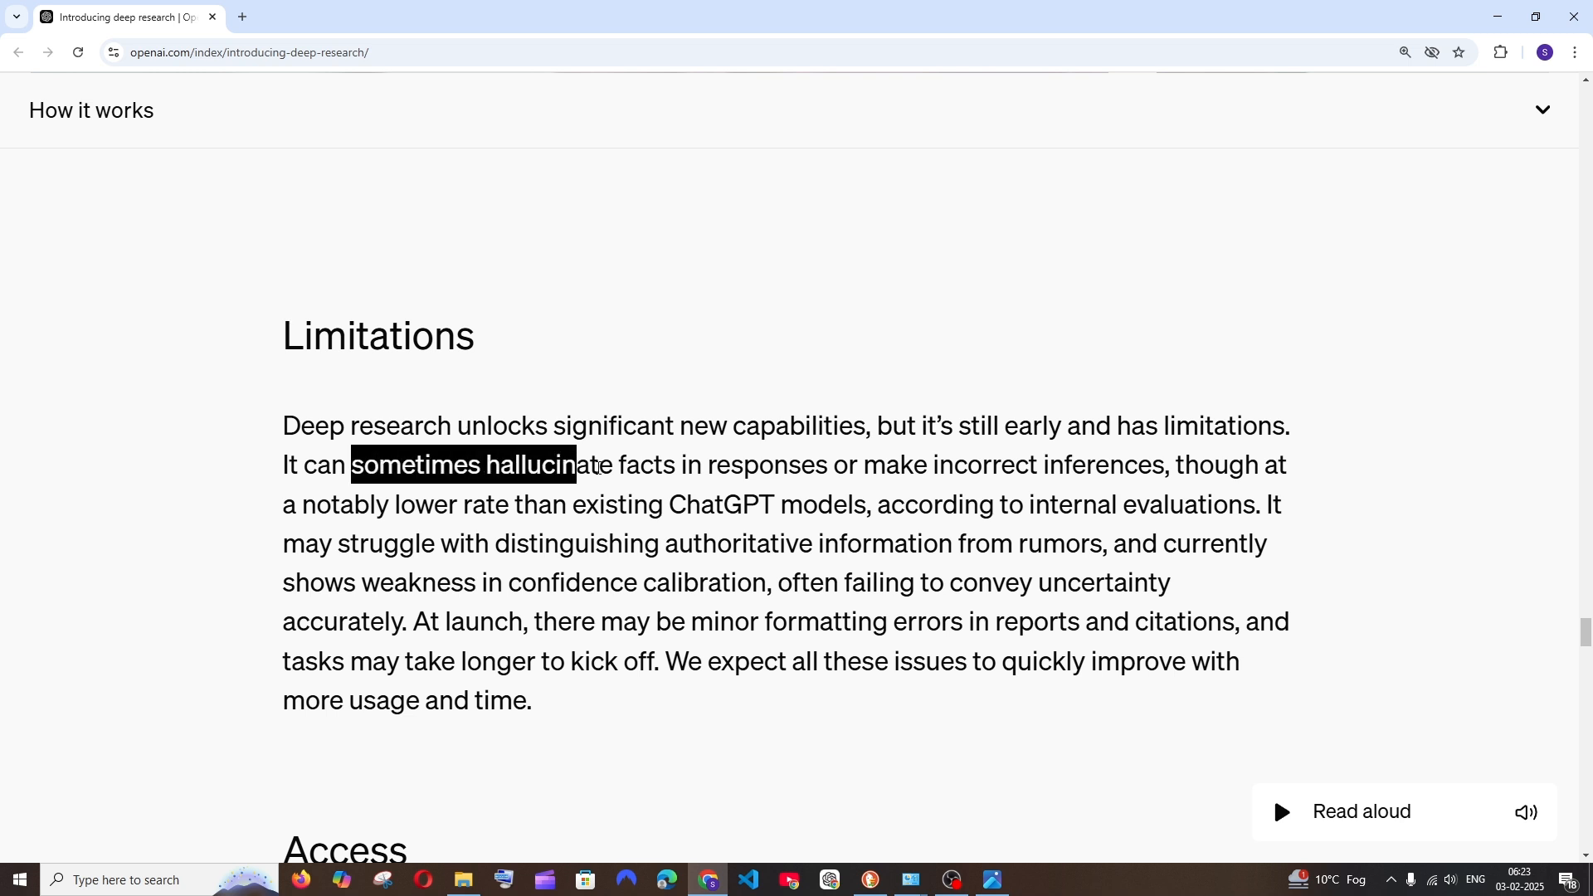
{"action": "left_click_drag", "start_coordinate": [574, 465], "coordinate": [914, 464]}
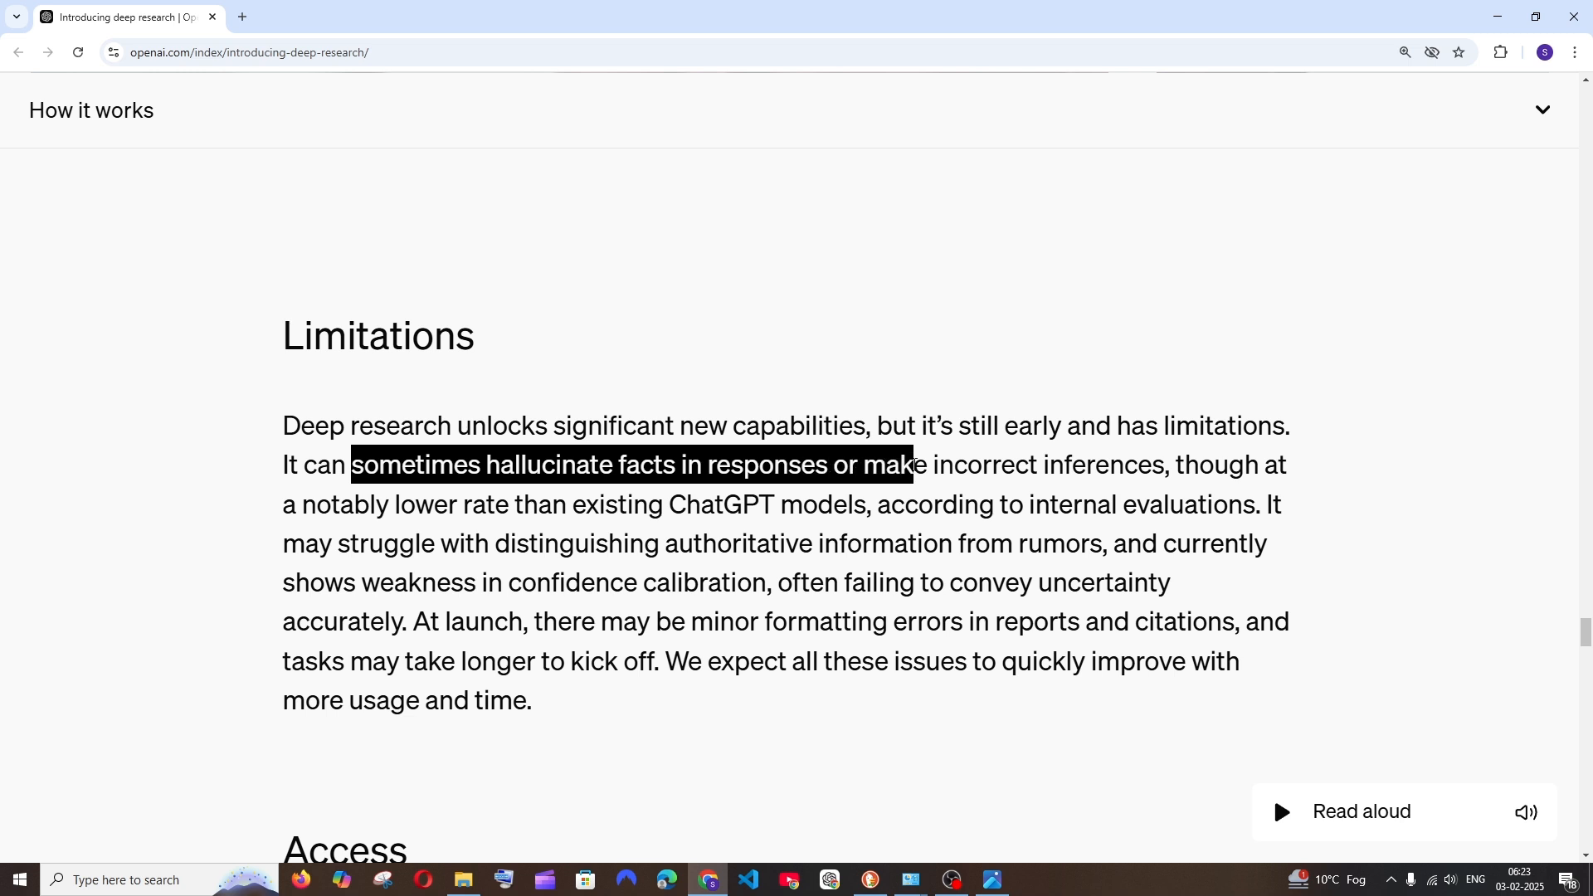
{"action": "left_click", "coordinate": [809, 468]}
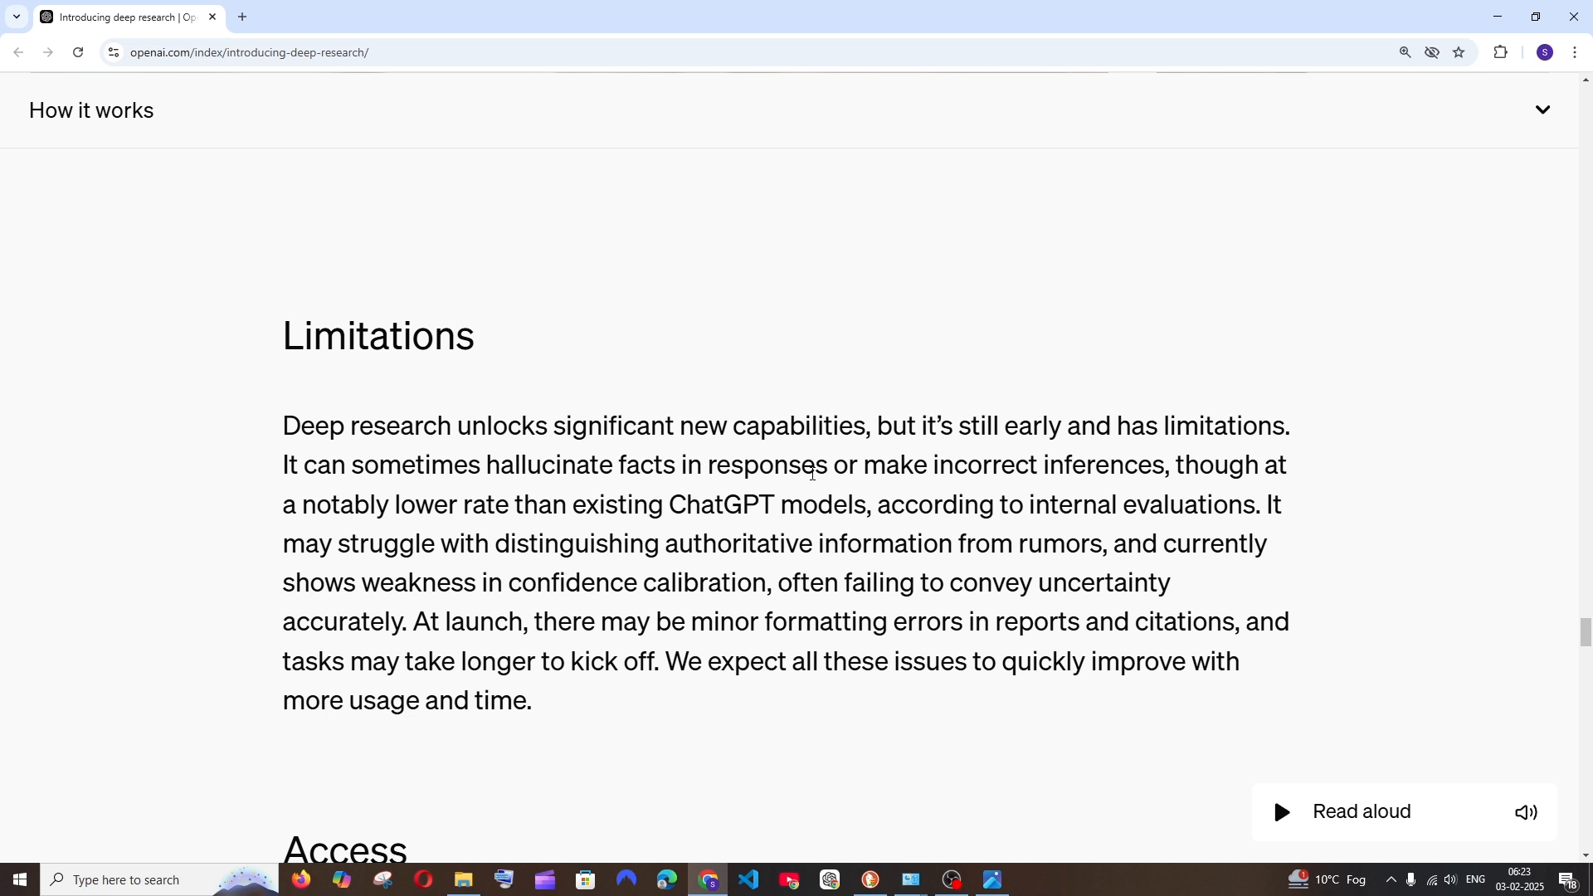
{"action": "mouse_move", "coordinate": [697, 458]}
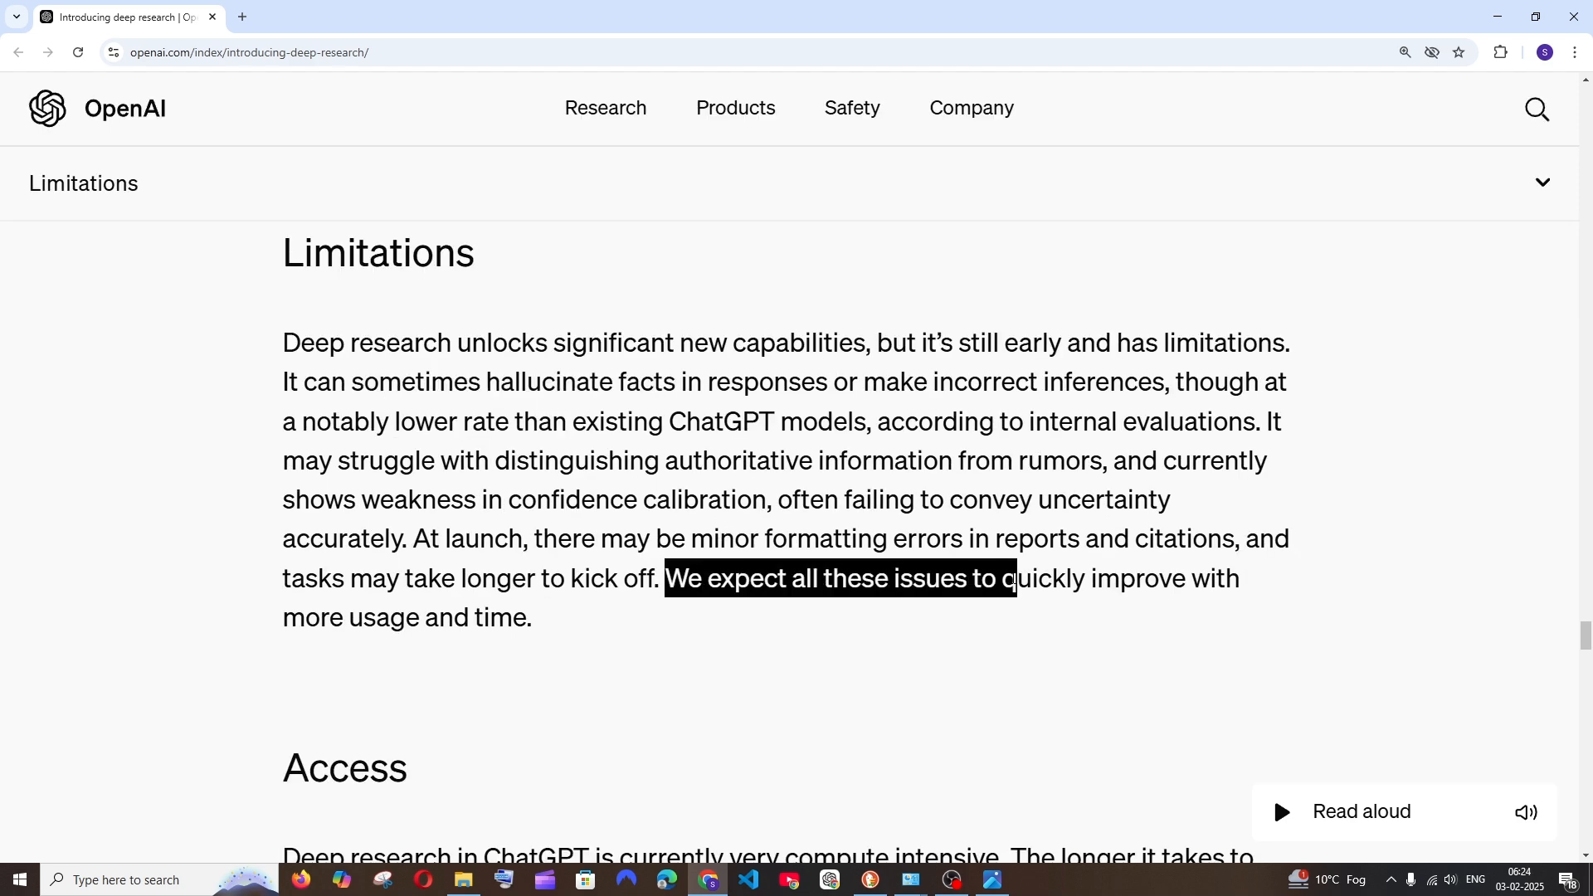
Scroll to the Access section and highlight the '100 queries per month' Pro-user limit.
{"action": "scroll", "scroll_direction": "down", "scroll_amount": 3}
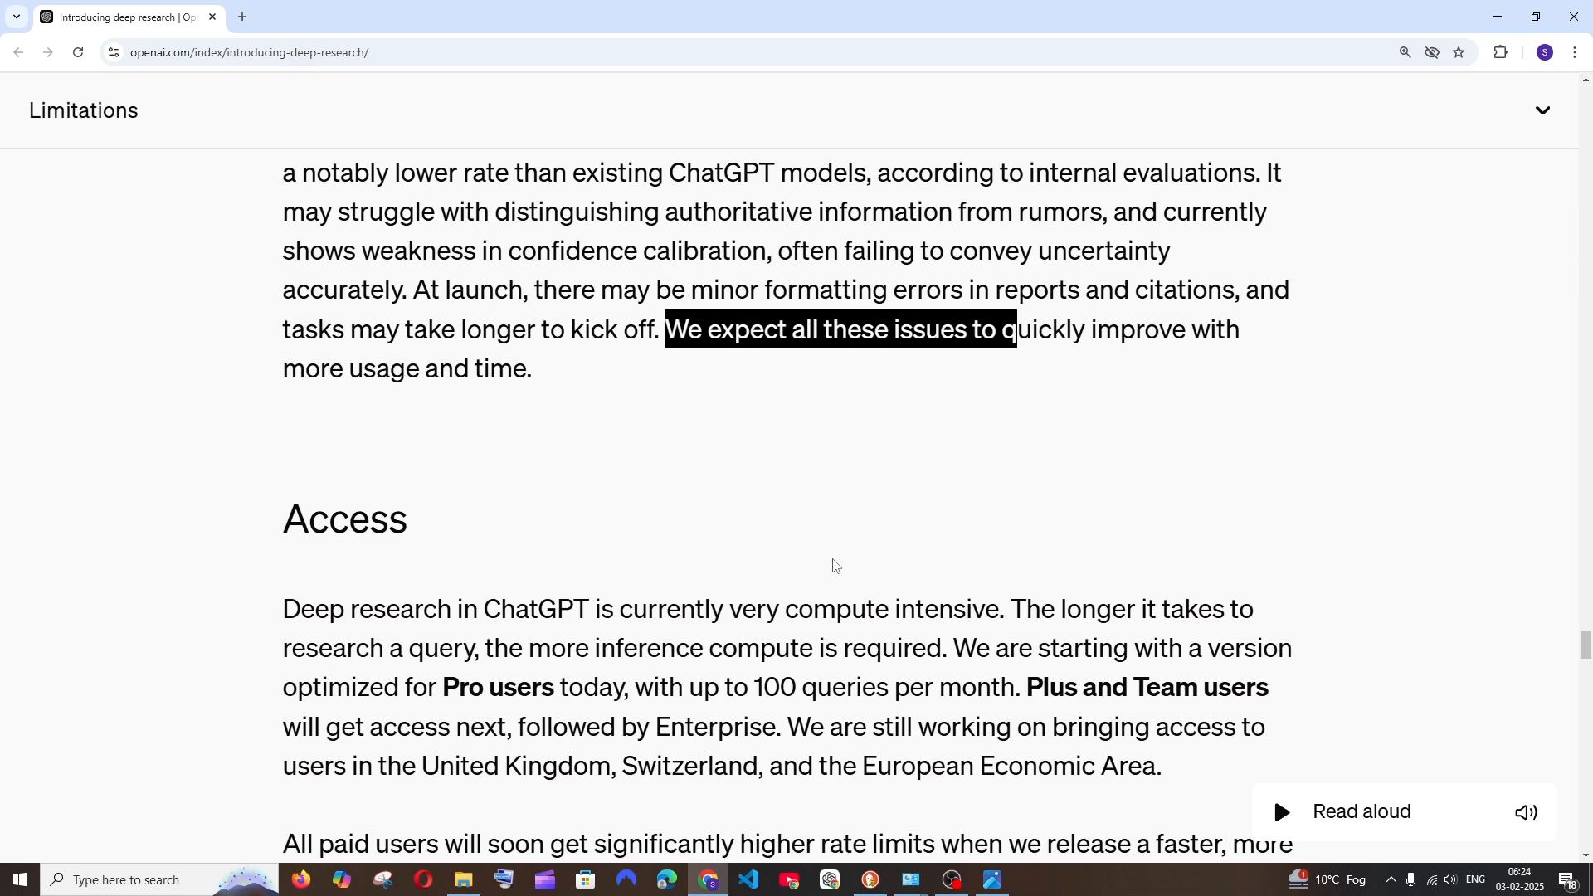
{"action": "scroll", "scroll_direction": "down", "scroll_amount": 3}
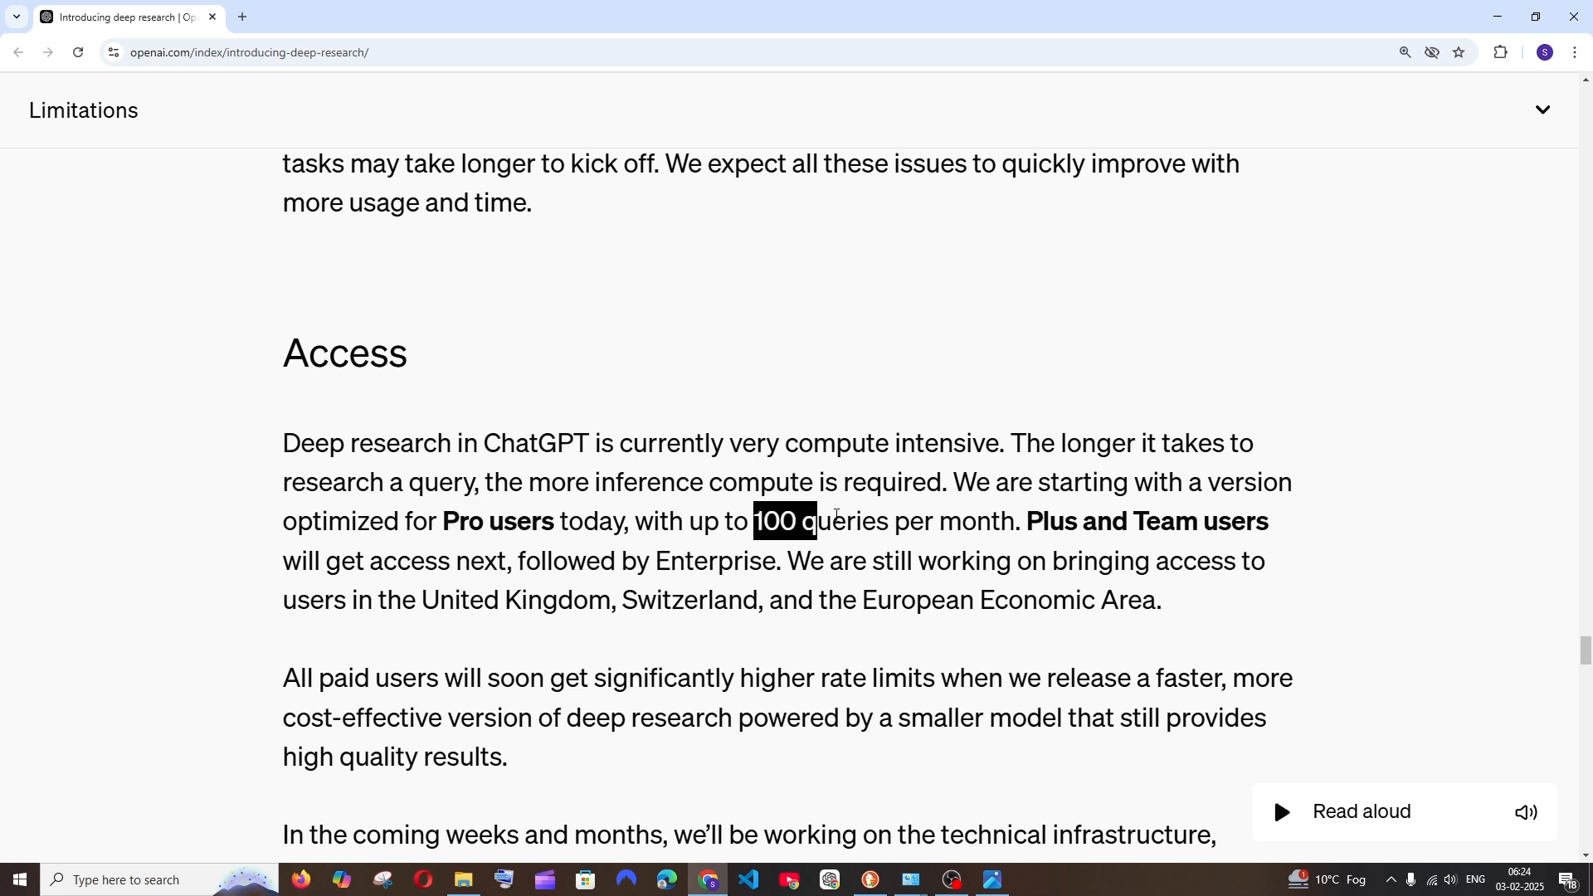
{"action": "left_click_drag", "start_coordinate": [813, 521], "coordinate": [991, 521]}
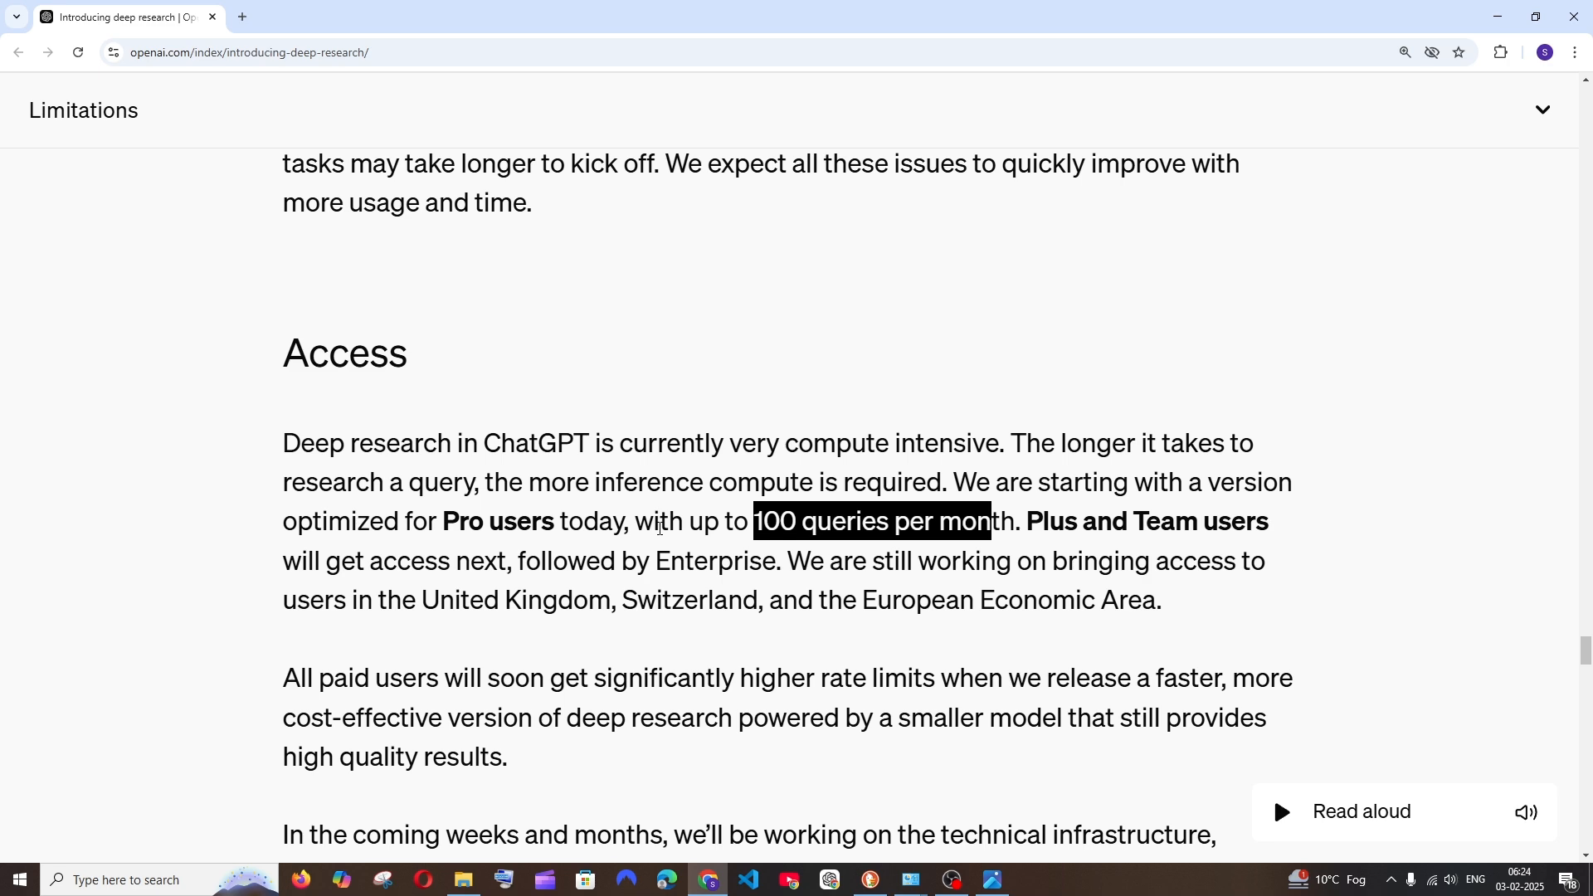
{"action": "mouse_move", "coordinate": [1007, 764]}
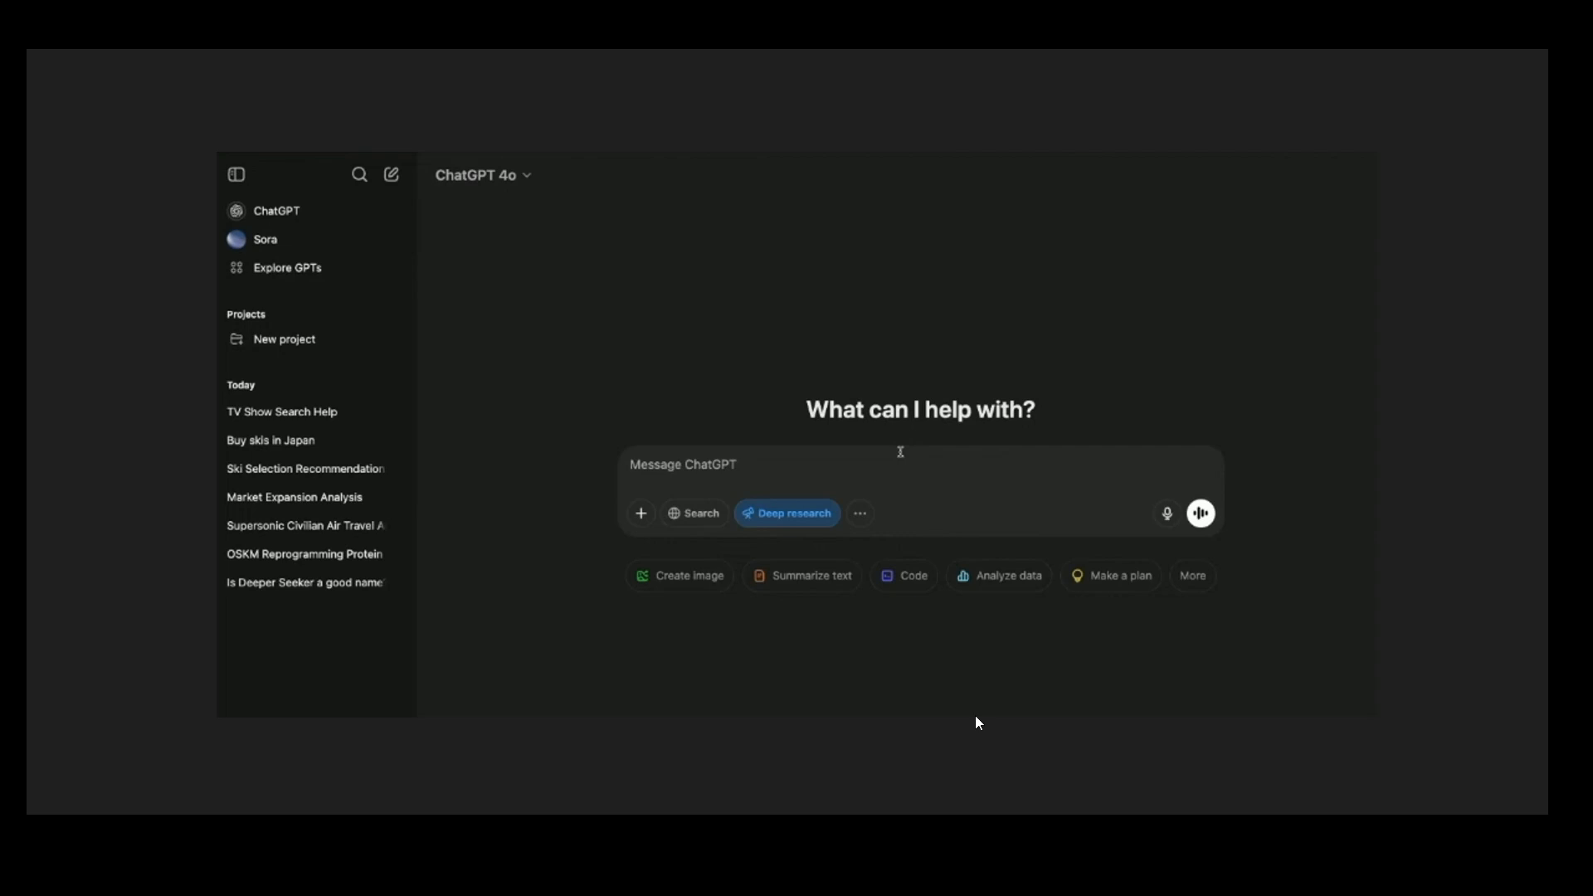
{"action": "mouse_move", "coordinate": [829, 534]}
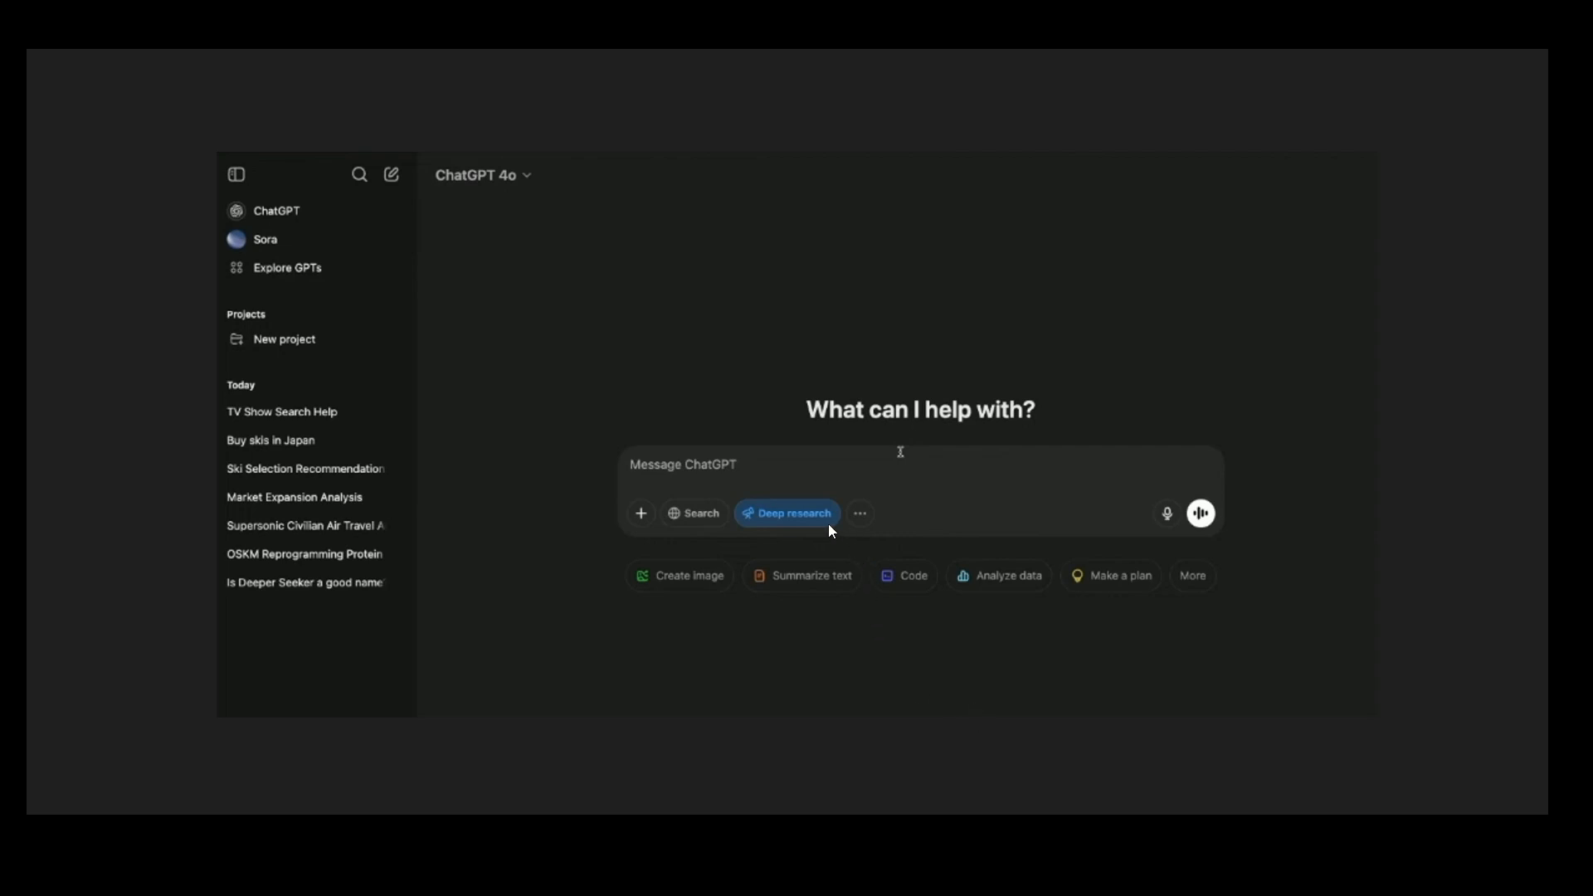
{"action": "mouse_move", "coordinate": [790, 529]}
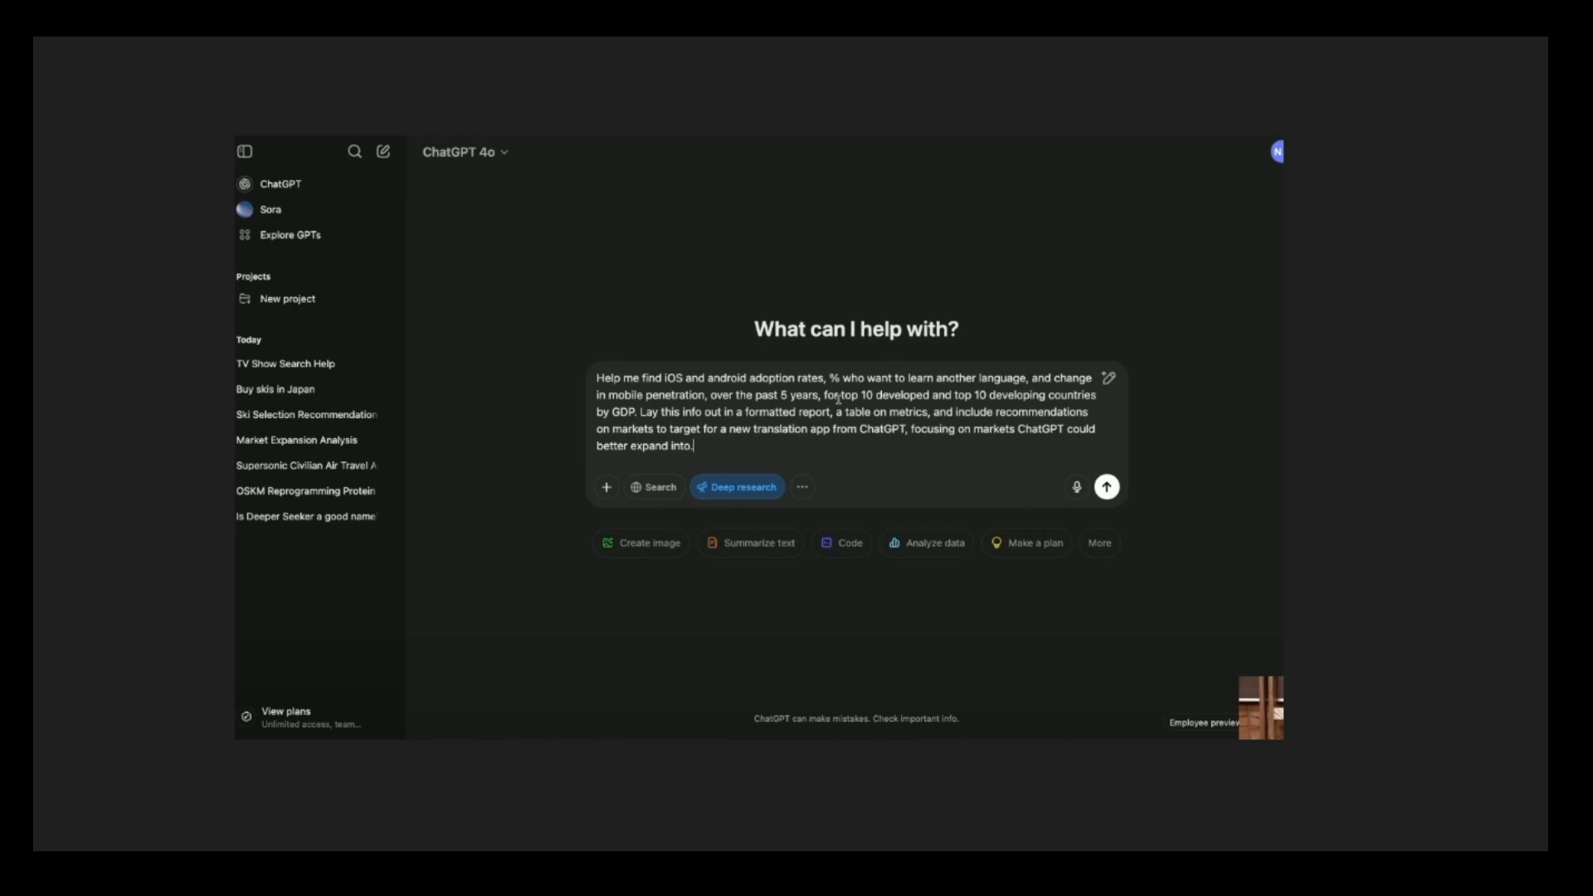
Send the translation-app market research prompt and receive ChatGPT's clarifying questions on scope and metrics.
{"action": "left_click", "coordinate": [1107, 488]}
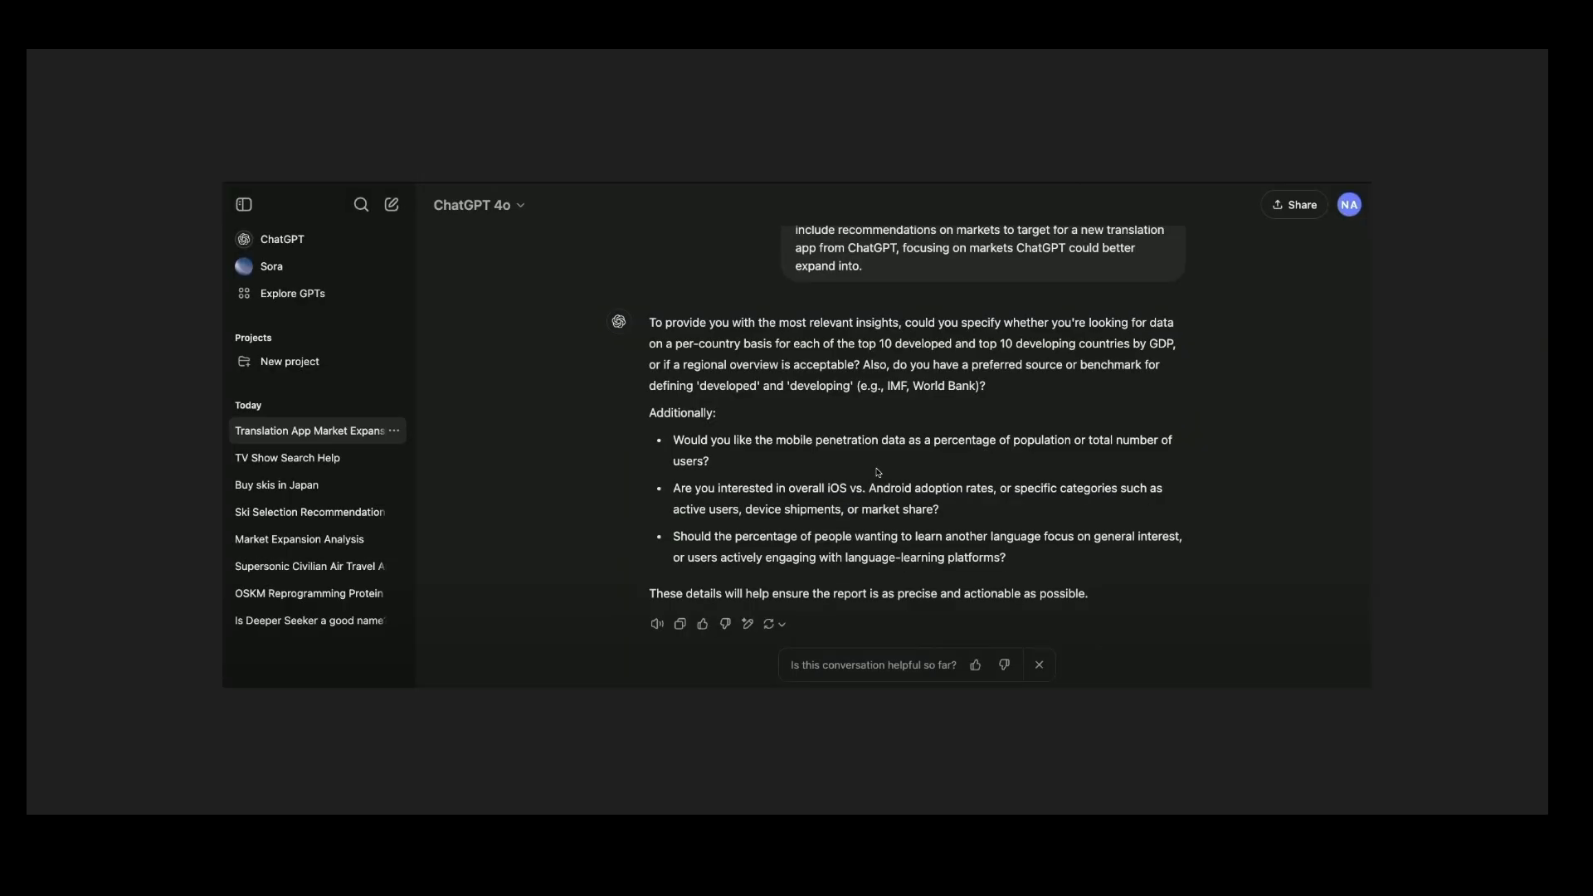
{"action": "mouse_move", "coordinate": [1267, 418]}
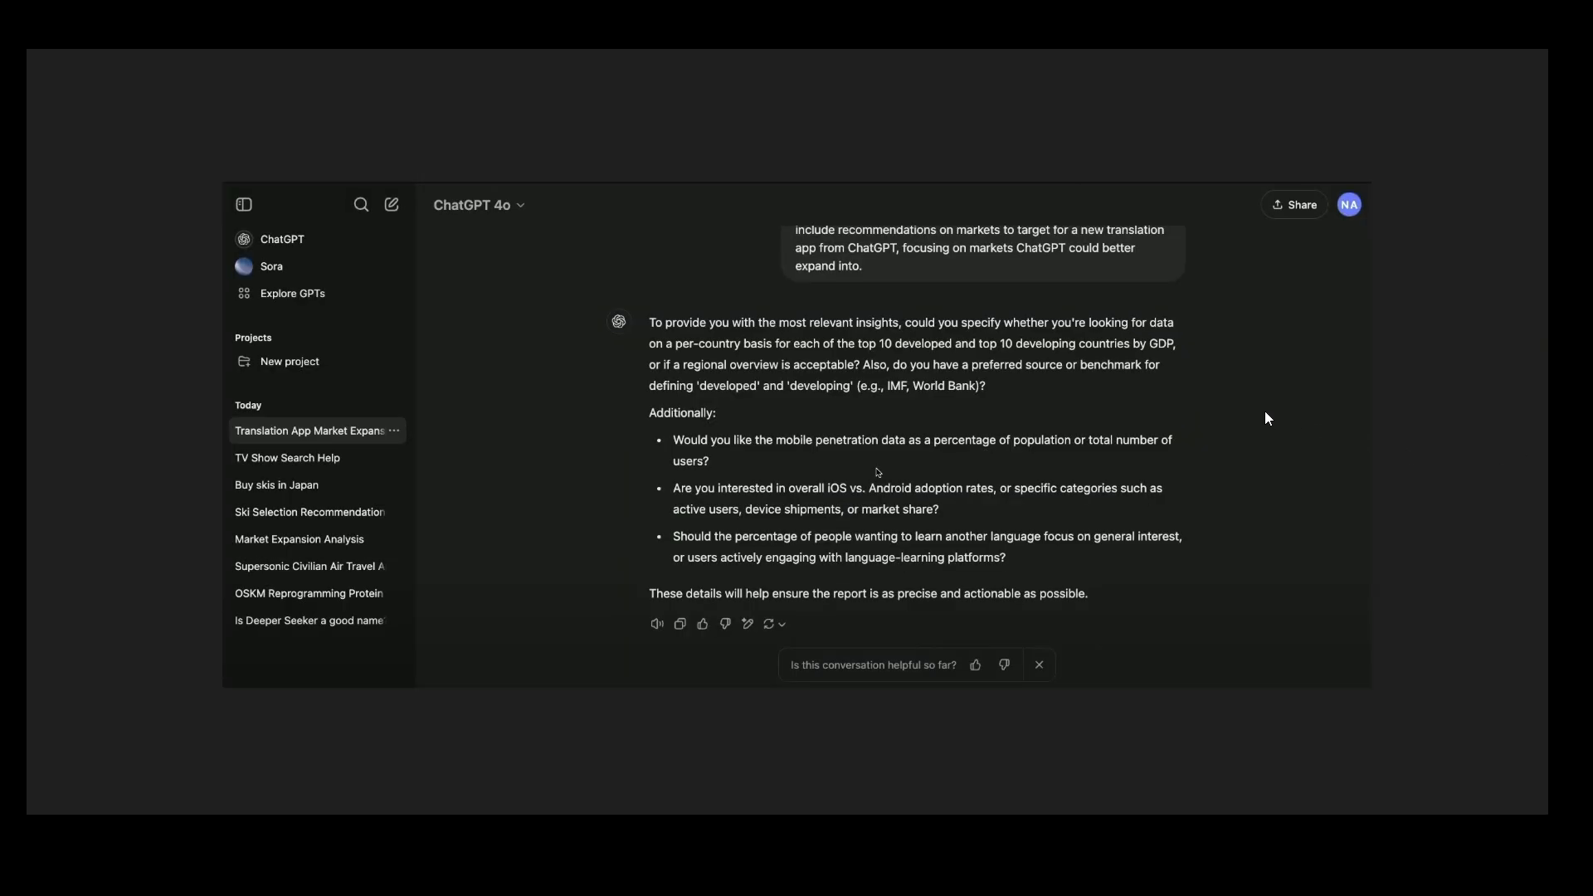
{"action": "mouse_move", "coordinate": [1217, 425]}
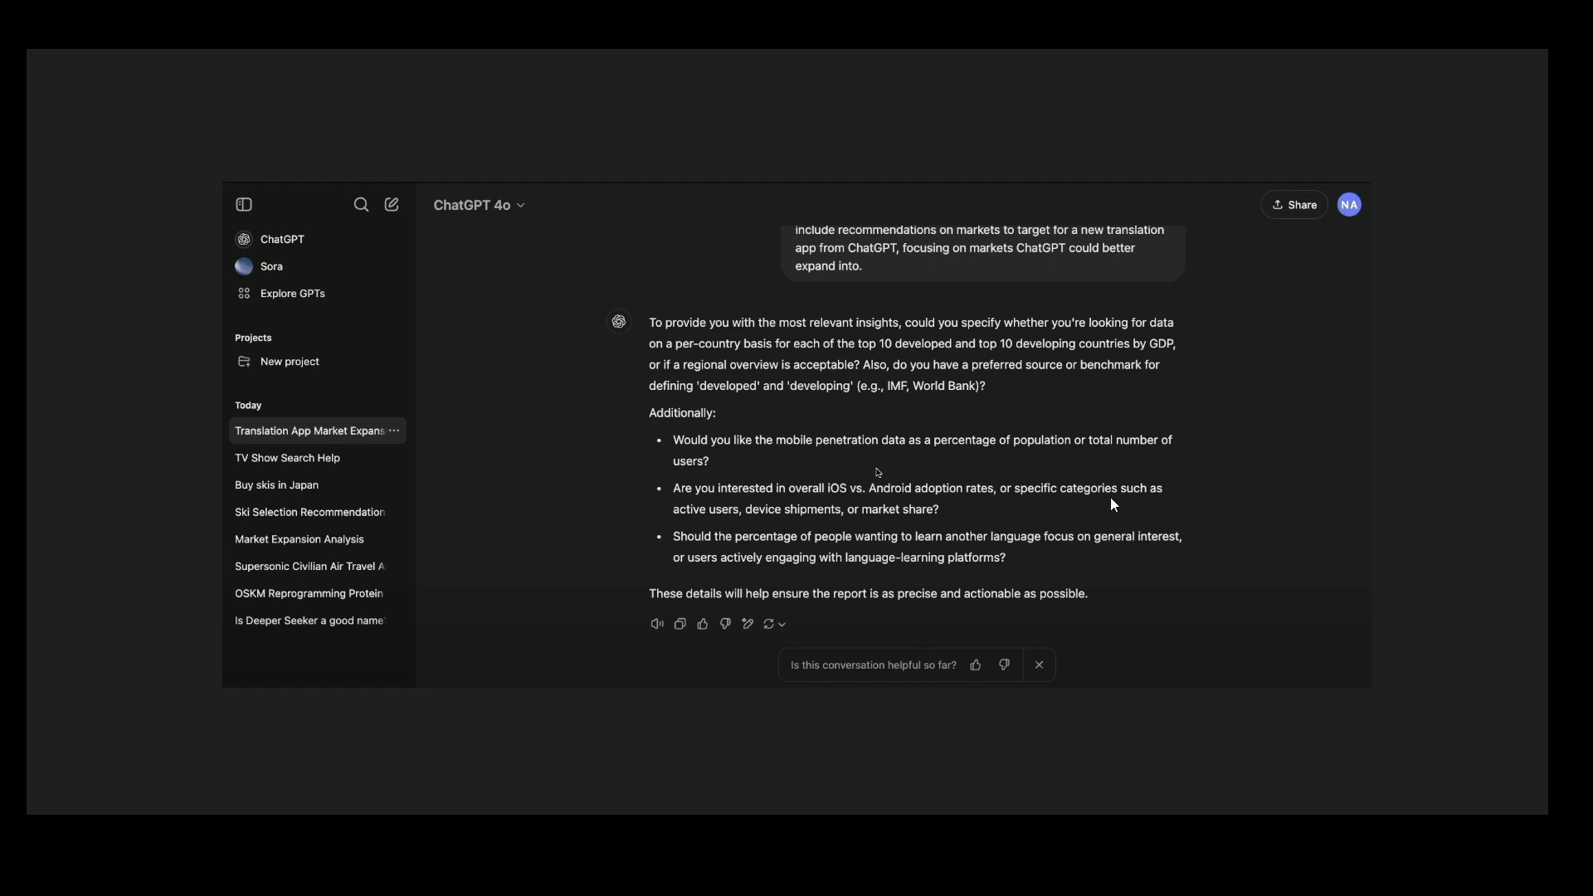
{"action": "mouse_move", "coordinate": [1100, 515]}
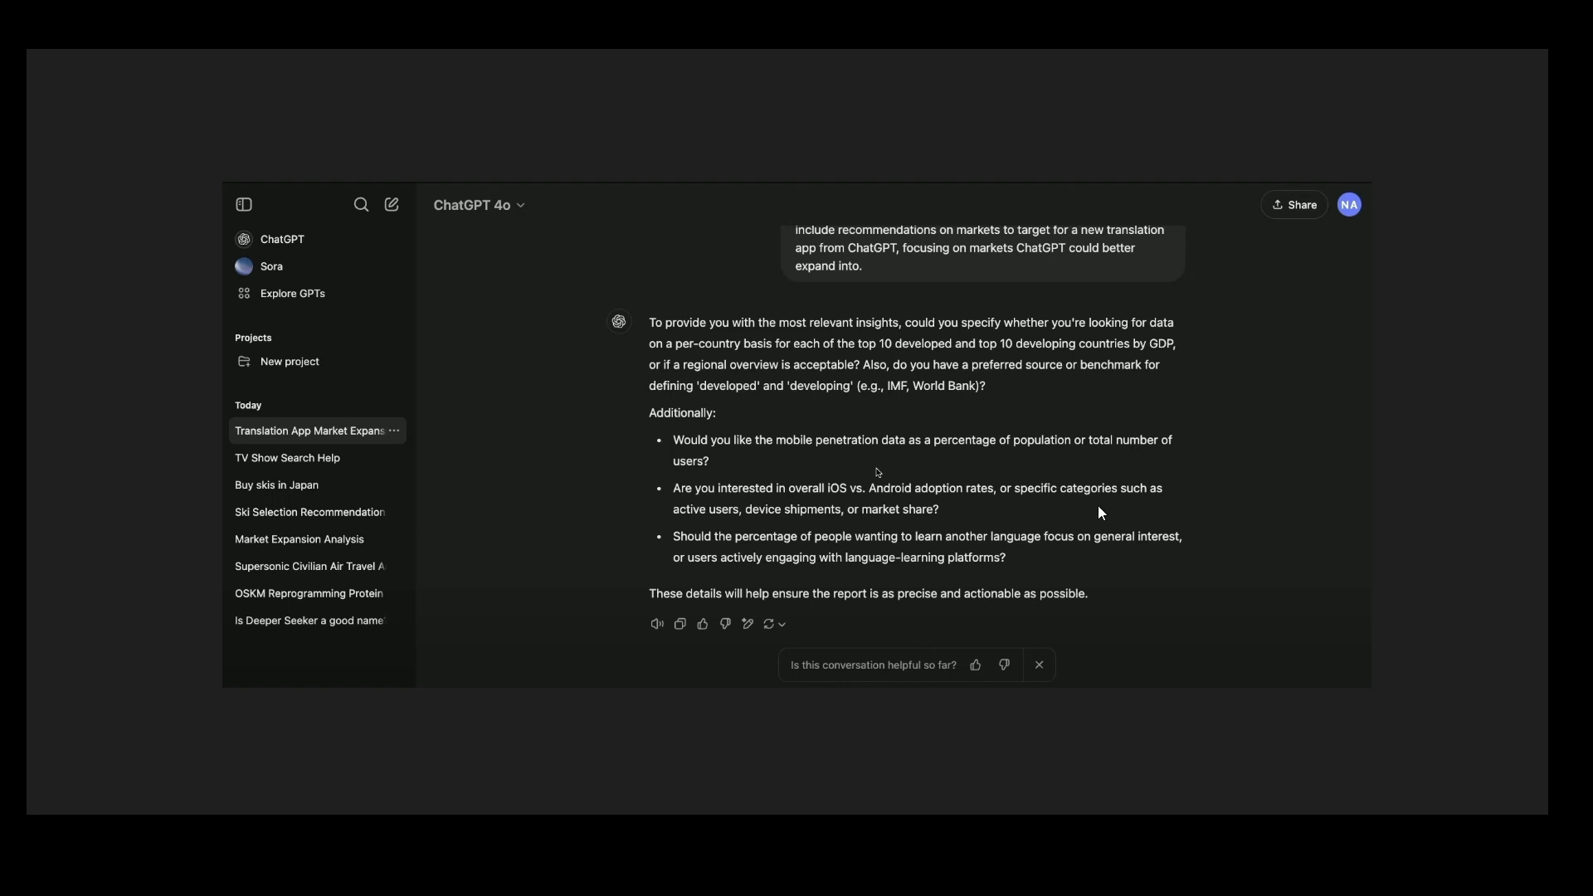
{"action": "mouse_move", "coordinate": [1112, 484]}
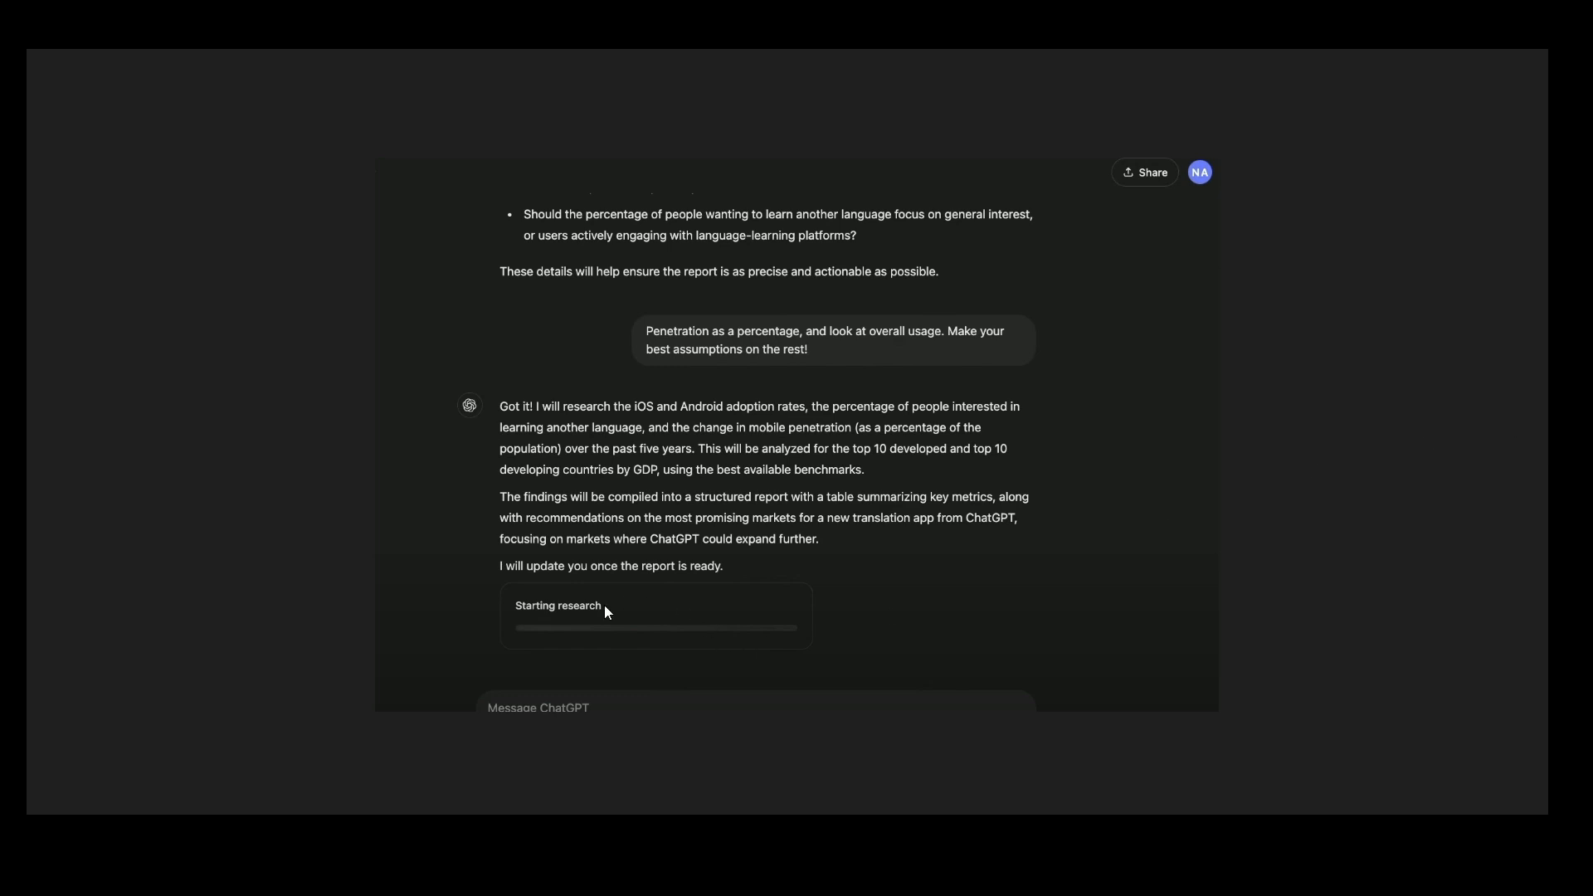
{"action": "mouse_move", "coordinate": [642, 582]}
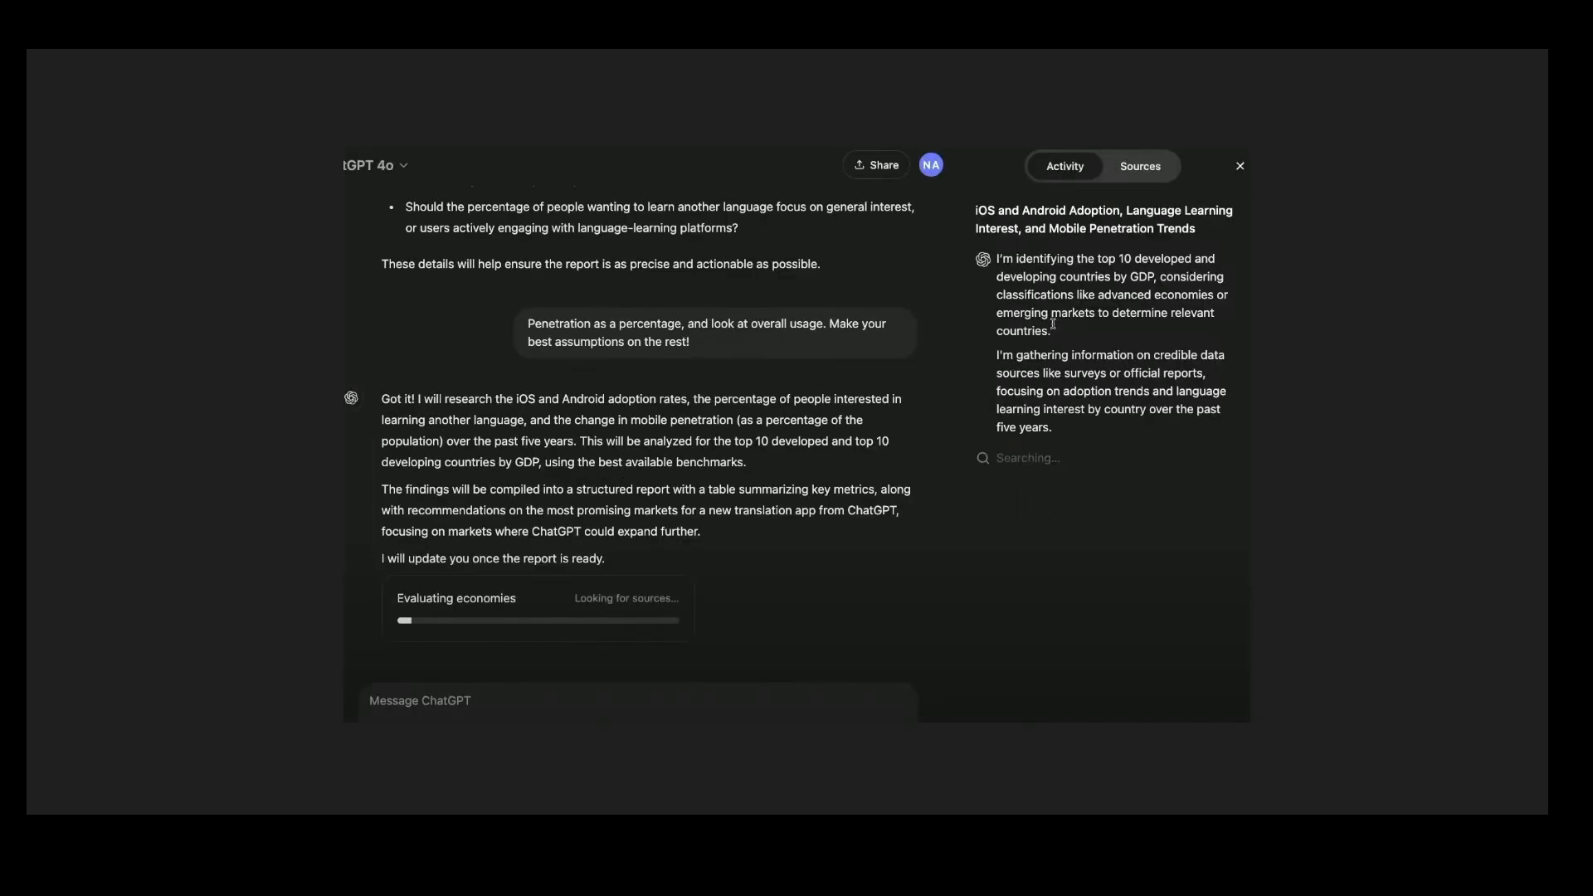
{"action": "mouse_move", "coordinate": [593, 454]}
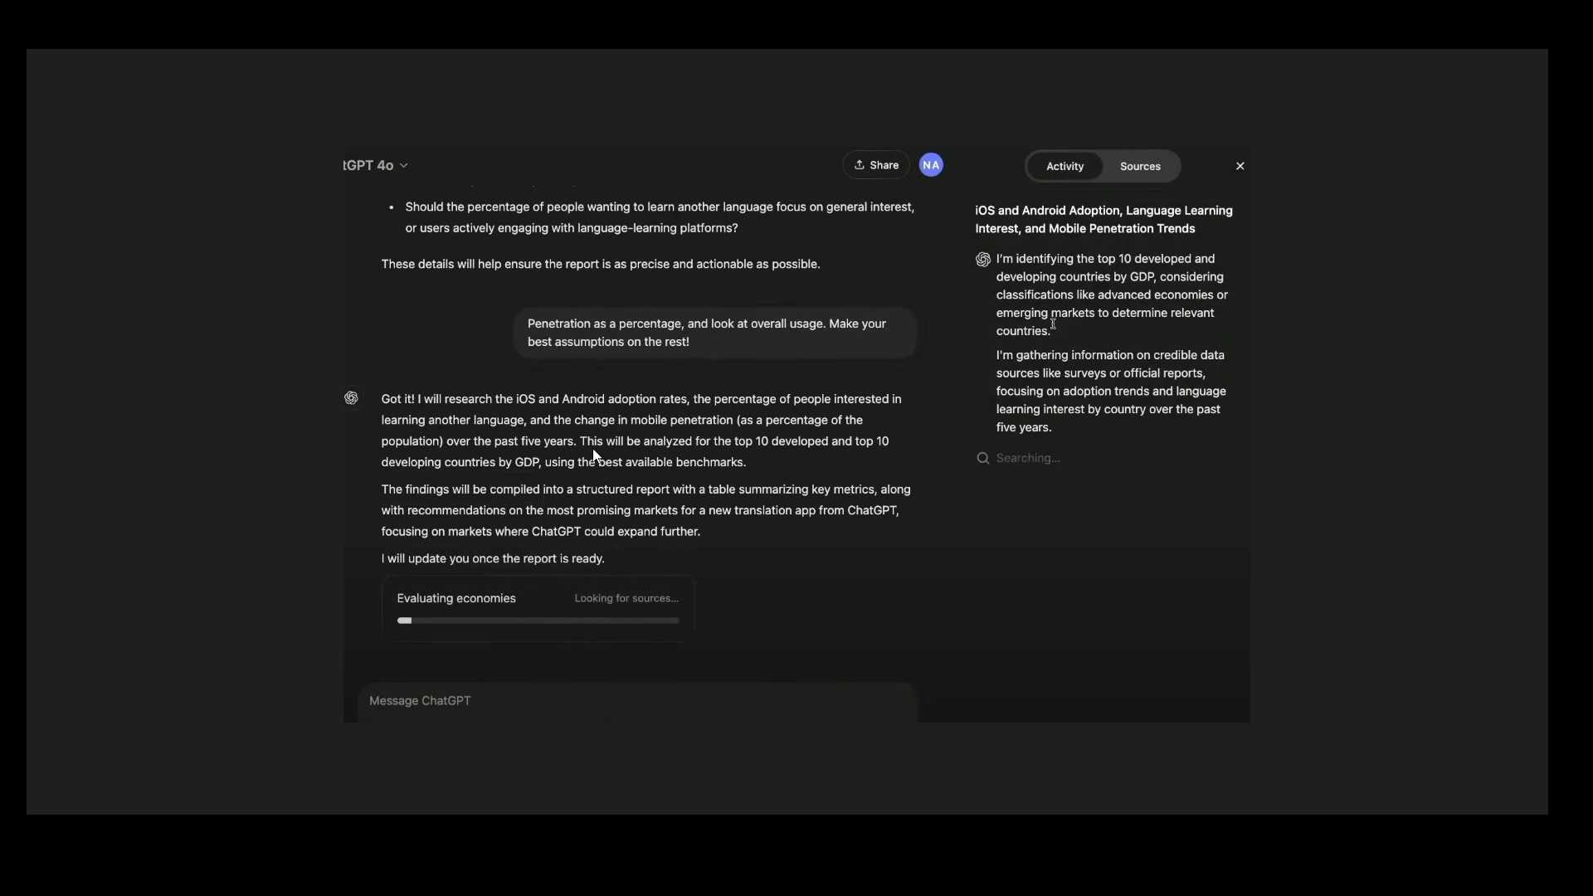
{"action": "mouse_move", "coordinate": [704, 475]}
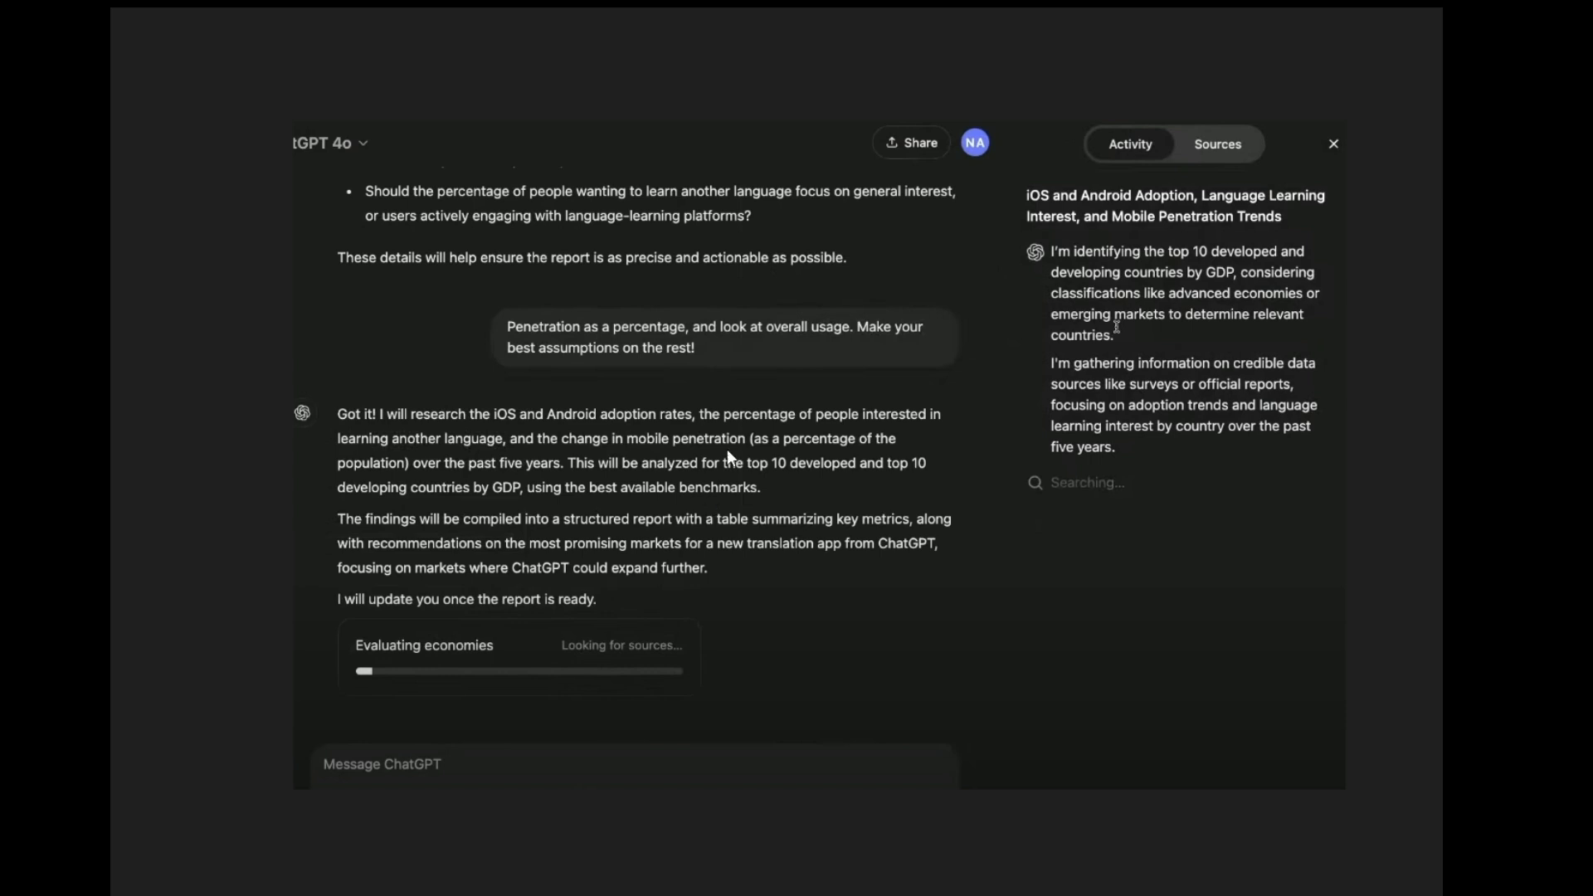
{"action": "mouse_move", "coordinate": [1121, 285]}
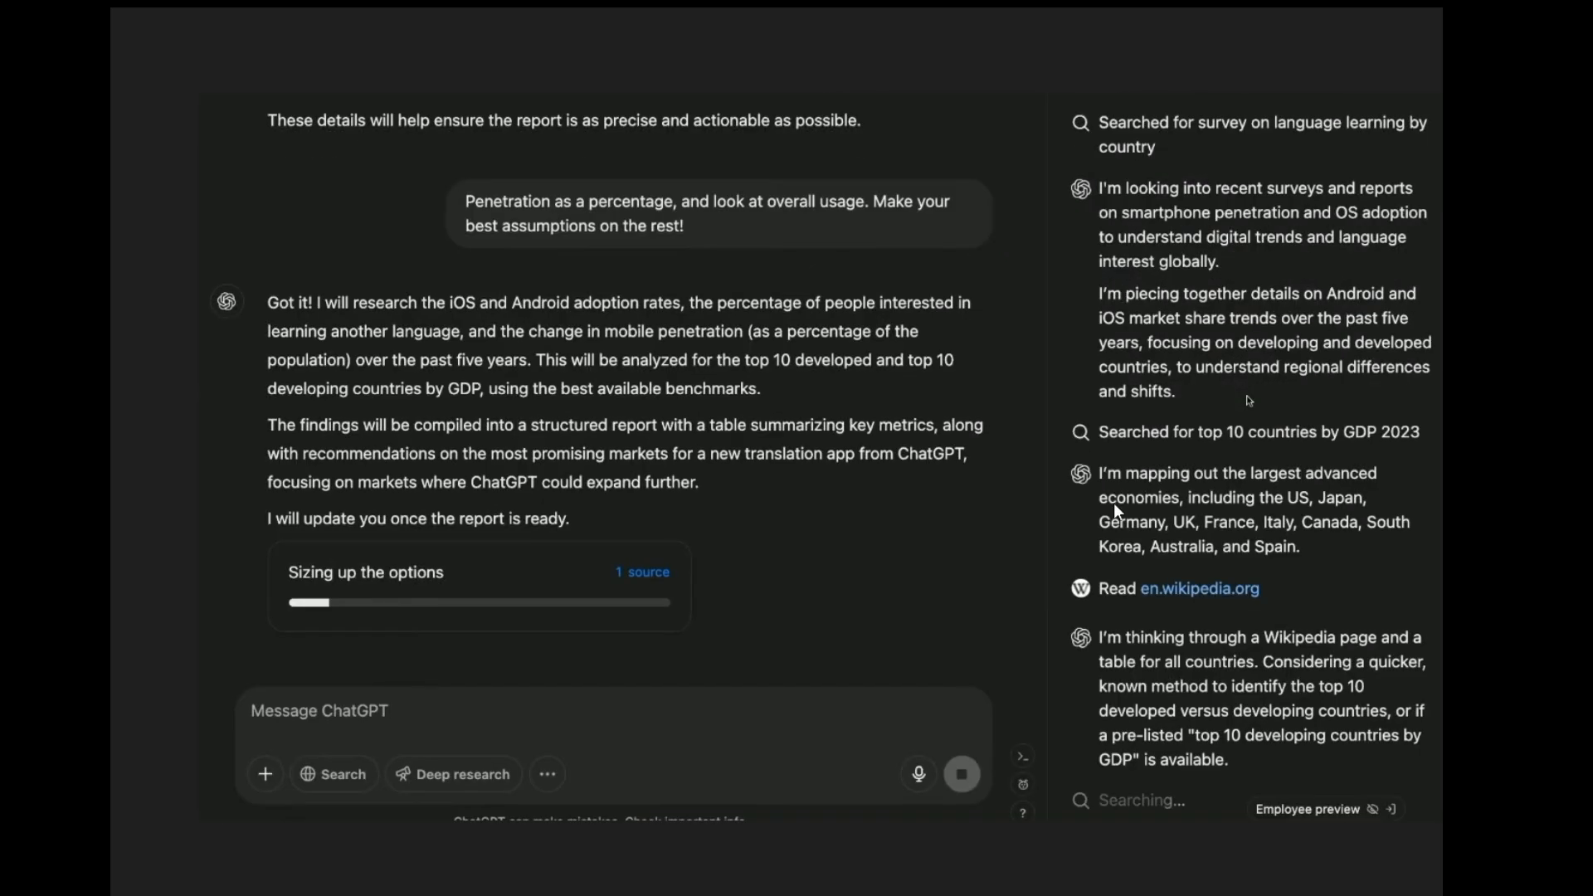
{"action": "mouse_move", "coordinate": [1211, 425]}
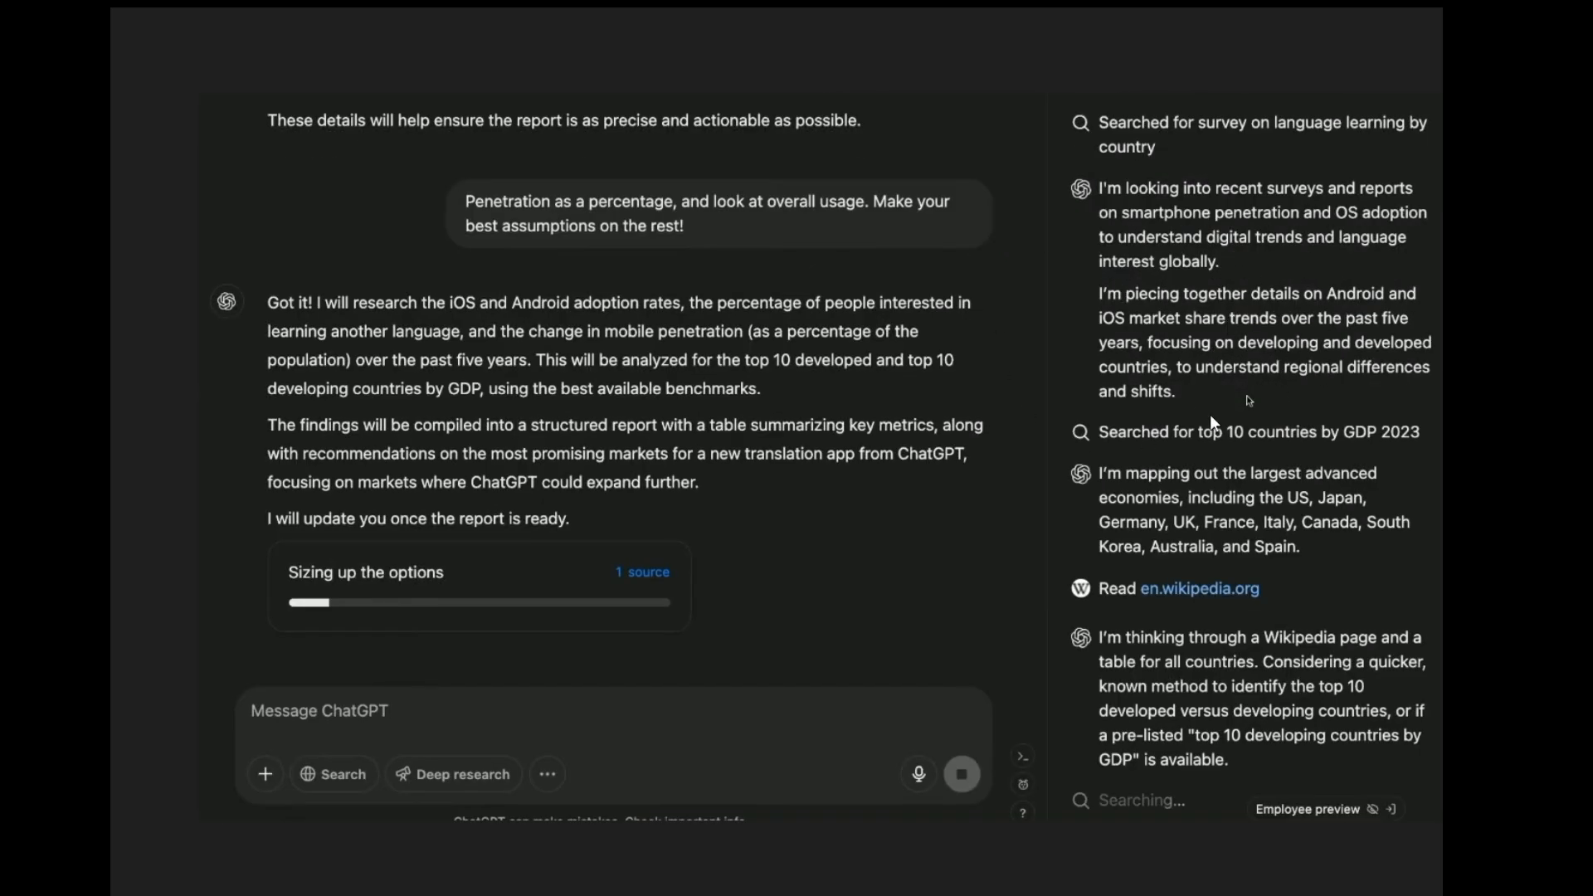
{"action": "mouse_move", "coordinate": [1134, 129]}
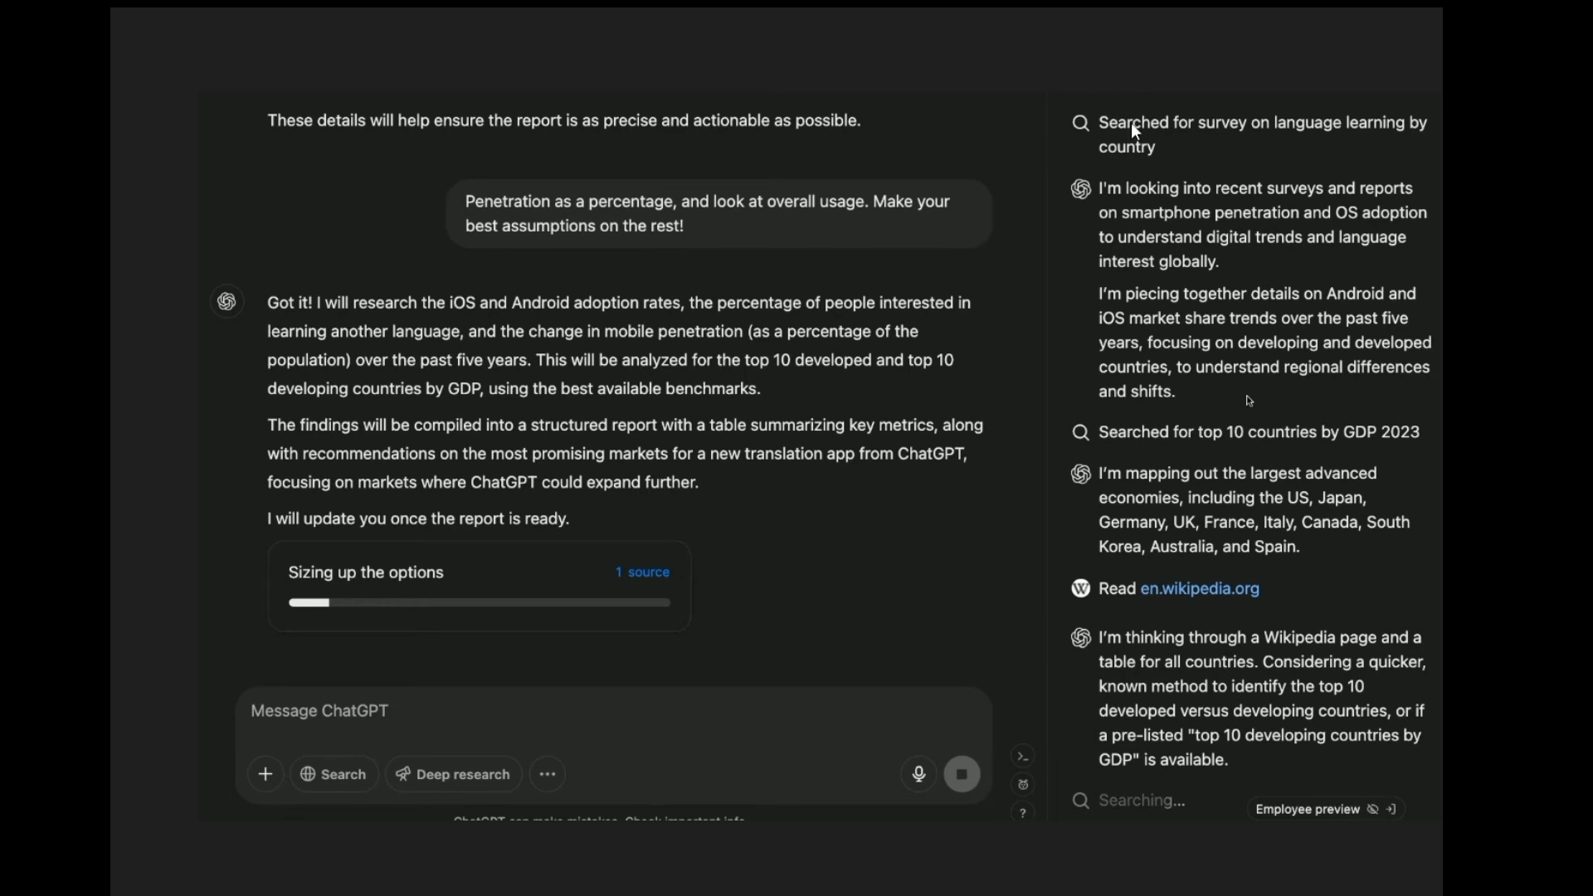
{"action": "mouse_move", "coordinate": [1281, 141]}
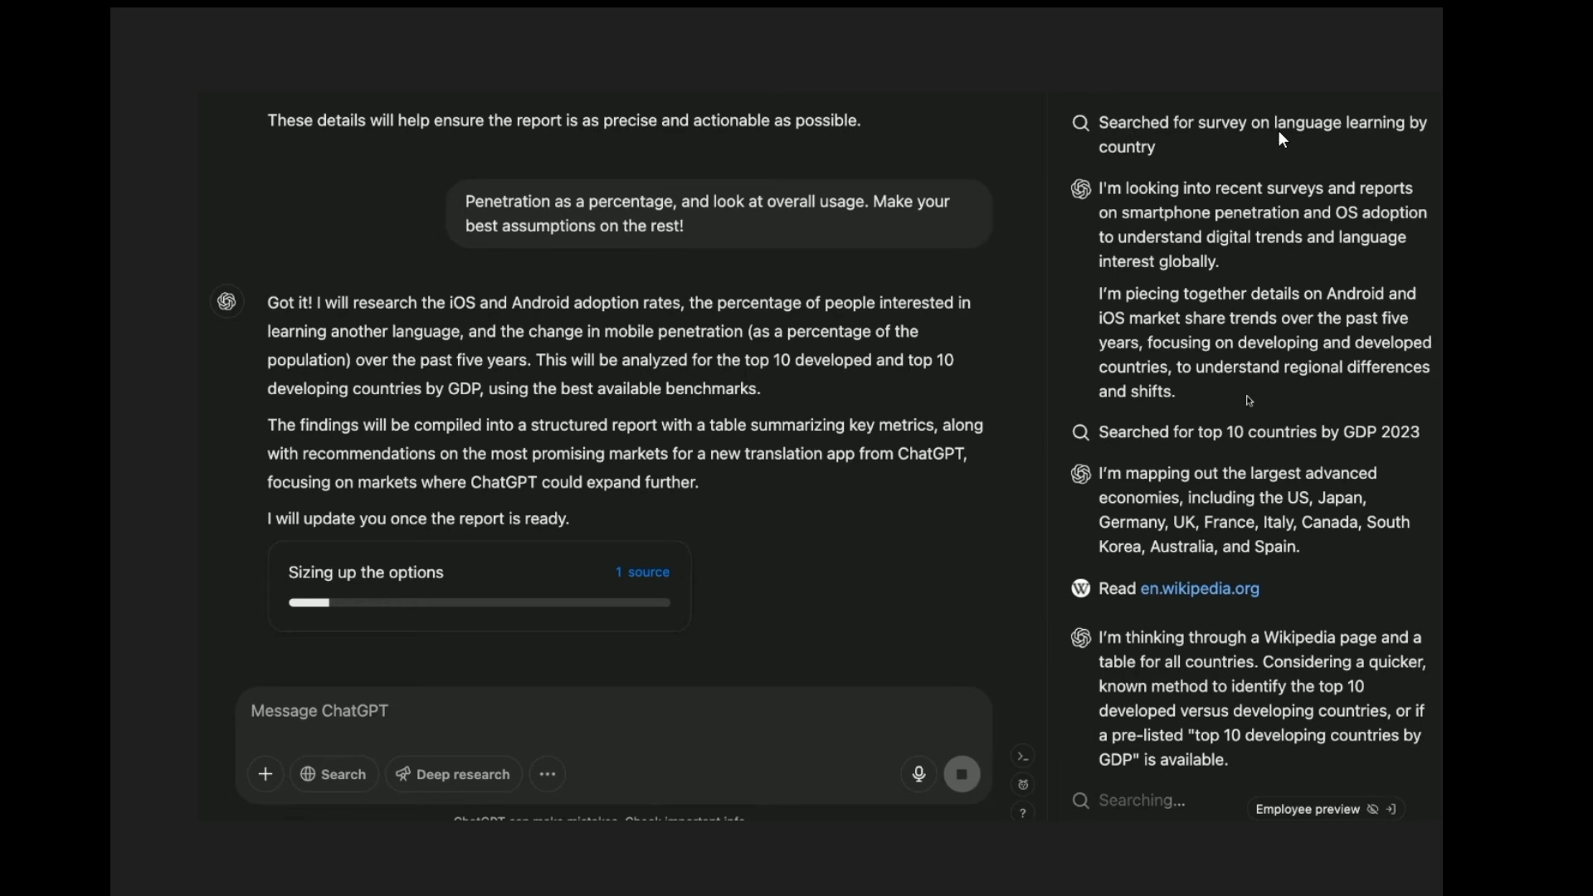
{"action": "mouse_move", "coordinate": [1125, 444]}
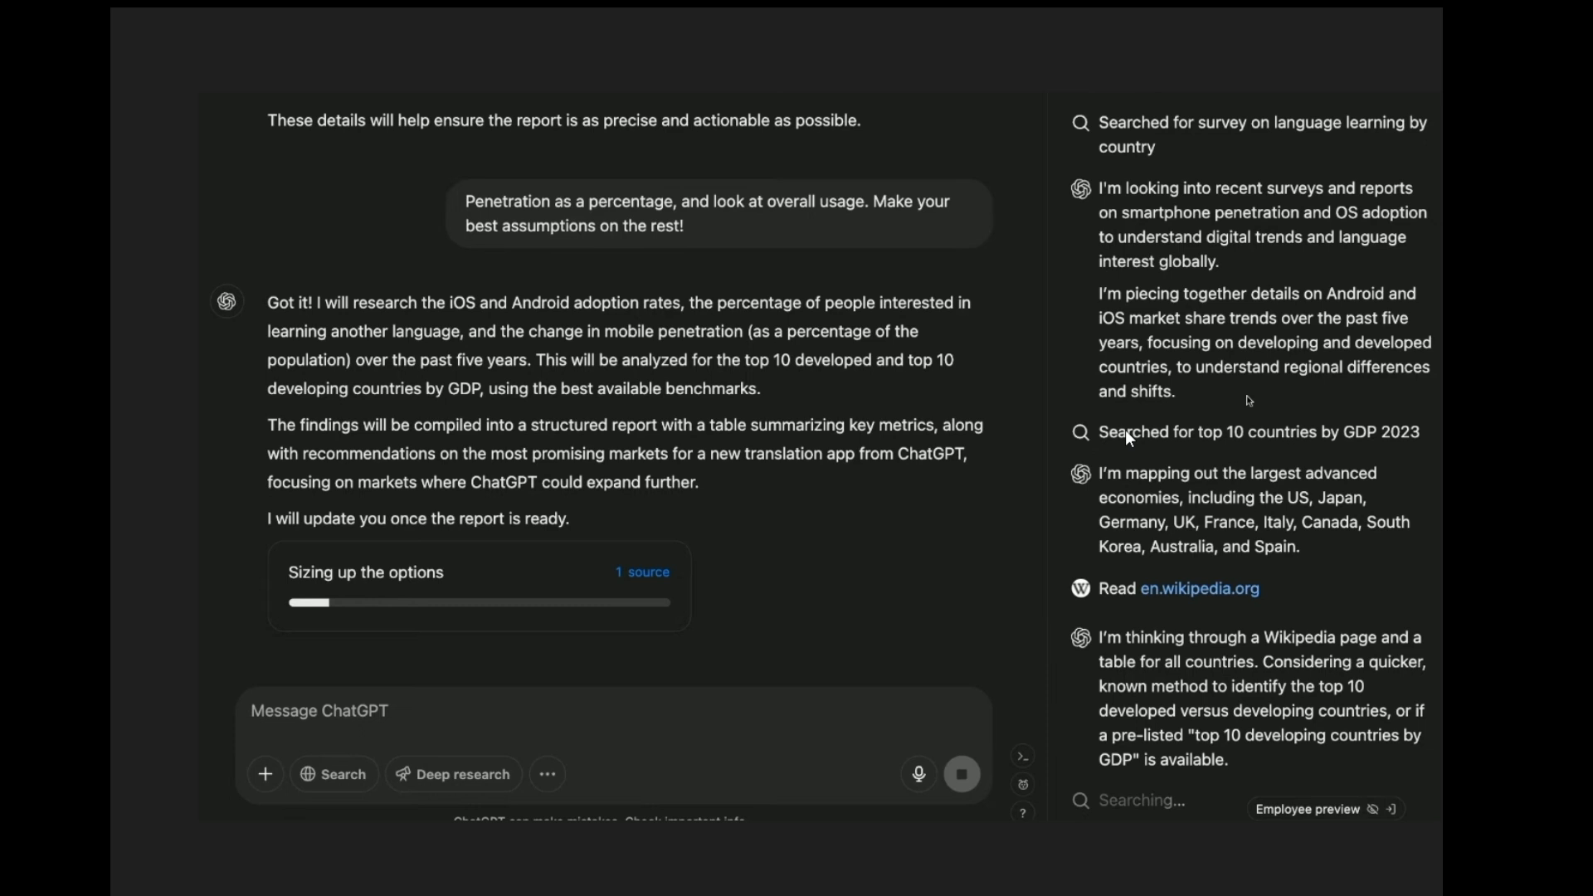
{"action": "mouse_move", "coordinate": [1258, 624]}
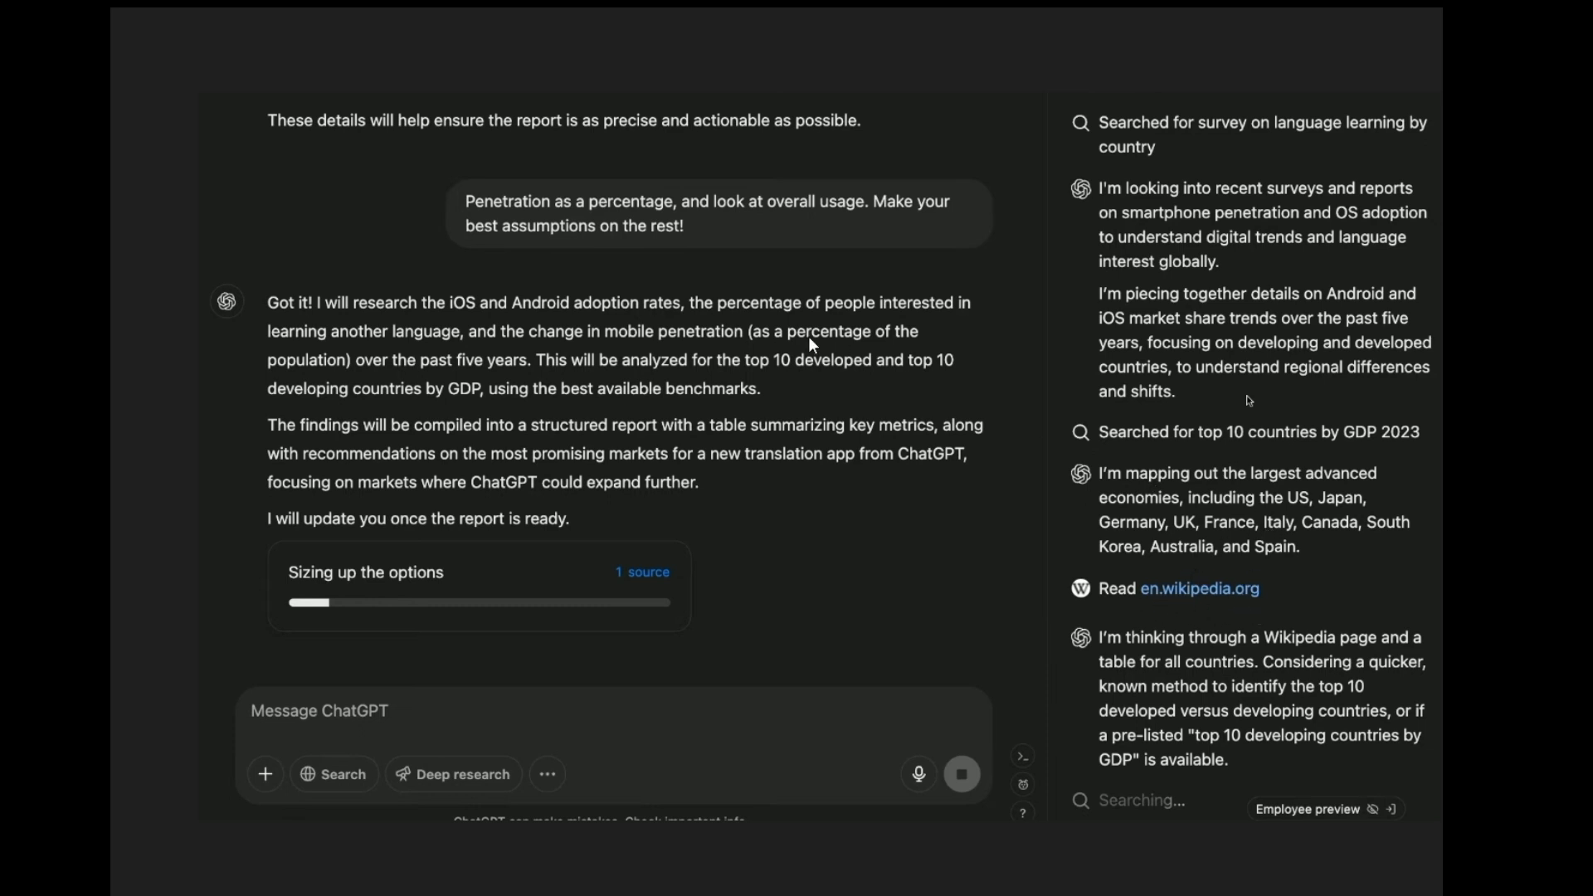
{"action": "mouse_move", "coordinate": [348, 604]}
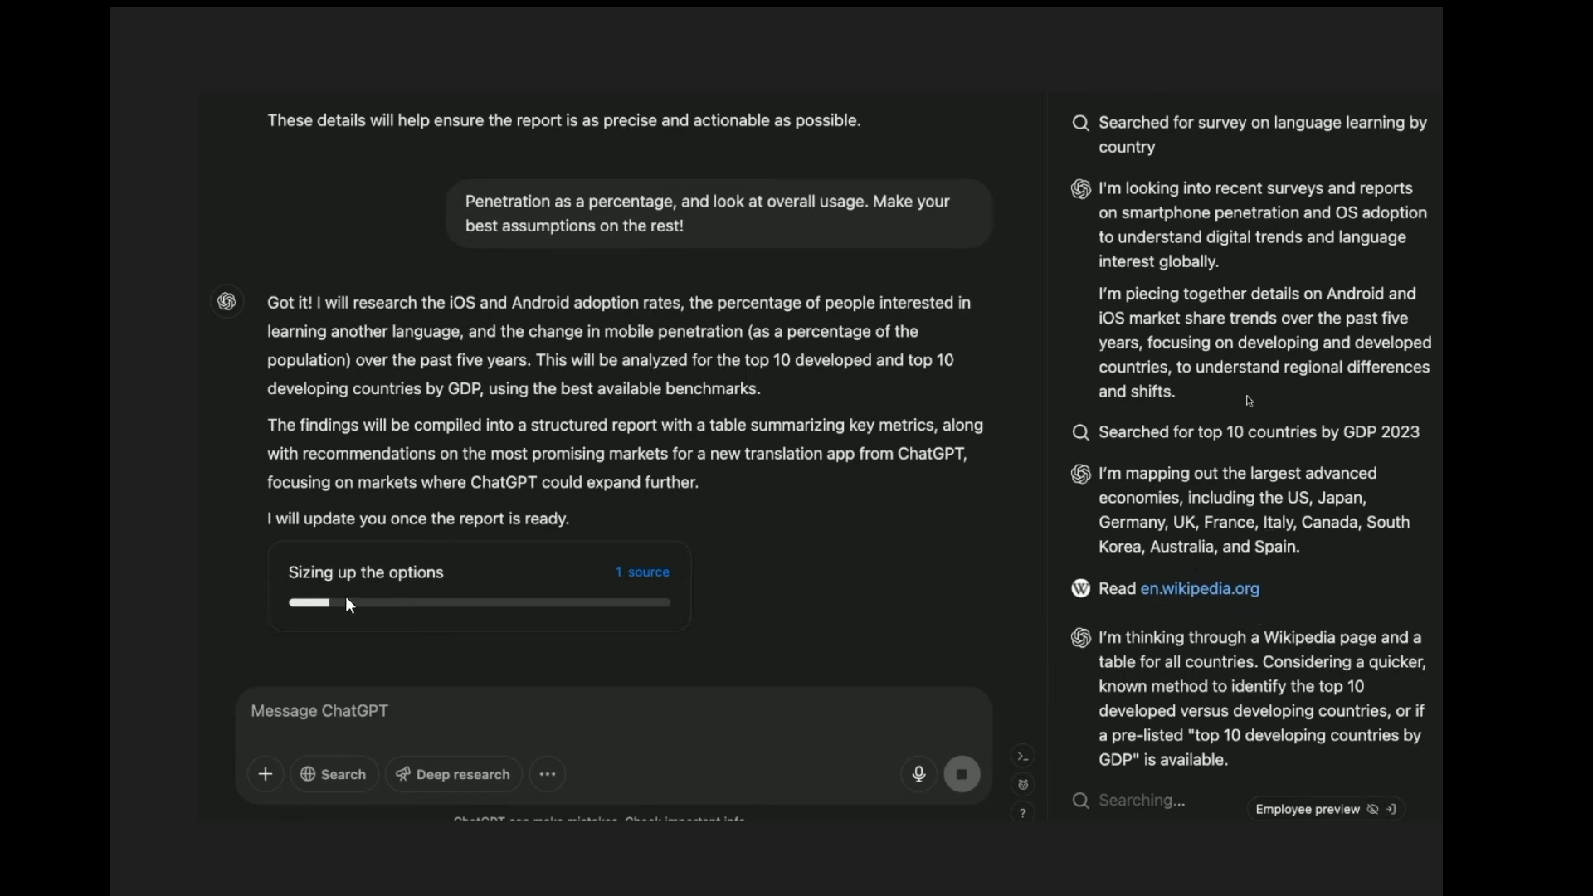
{"action": "mouse_move", "coordinate": [664, 607]}
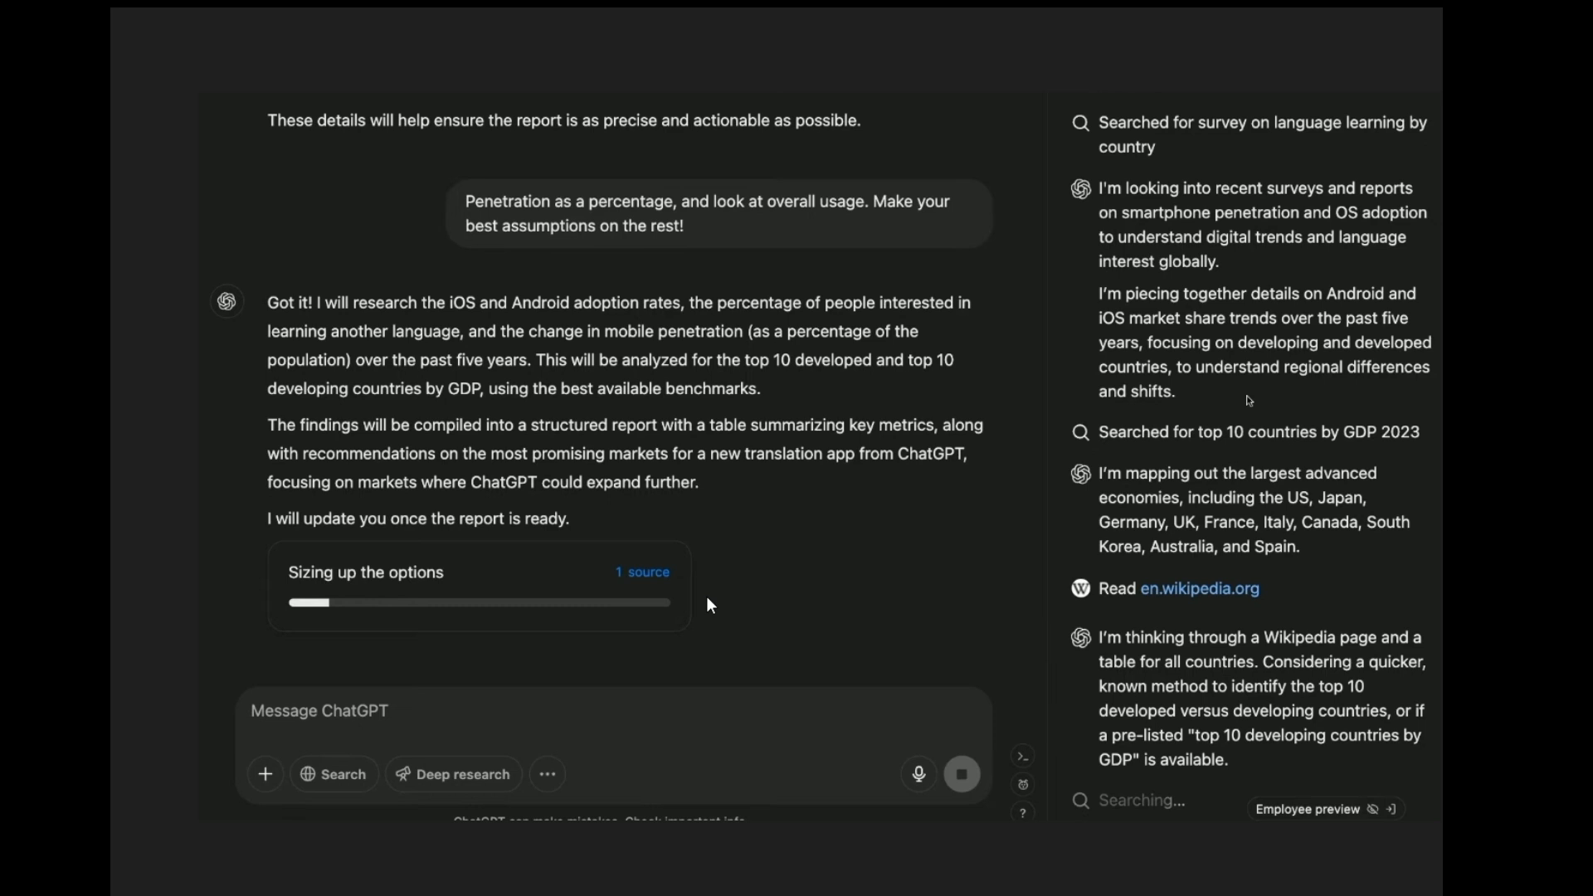
{"action": "mouse_move", "coordinate": [942, 836]}
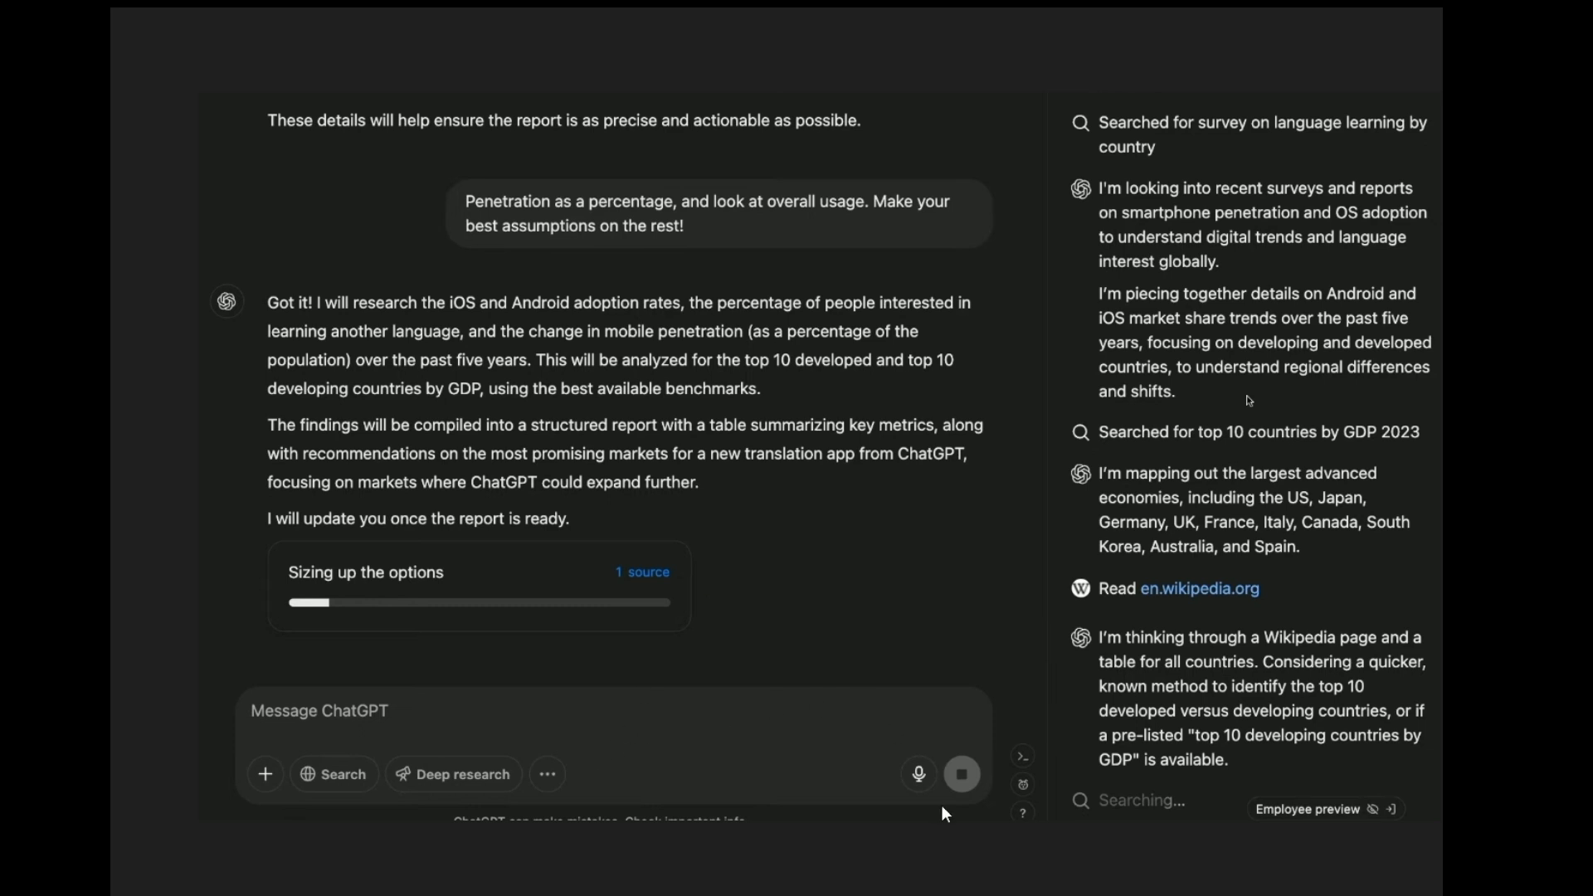